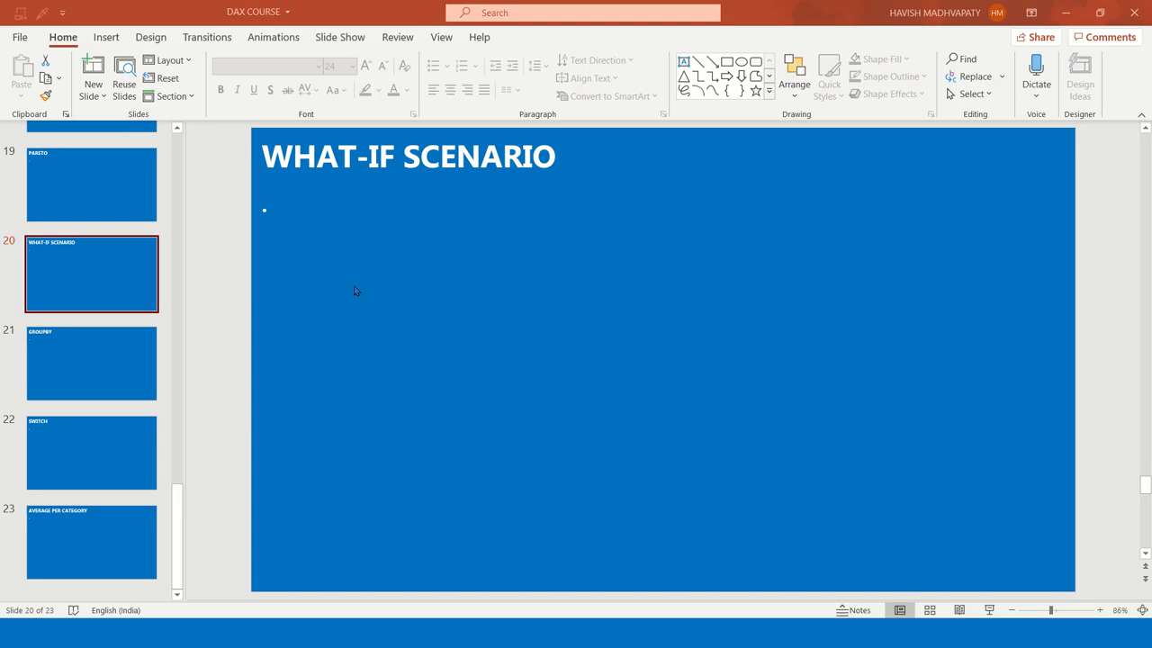
Step: Bring up the Alt+Tab window switcher from the PowerPoint 'What-If Scenario' slide
{"action": "key", "text": "alt+tab"}
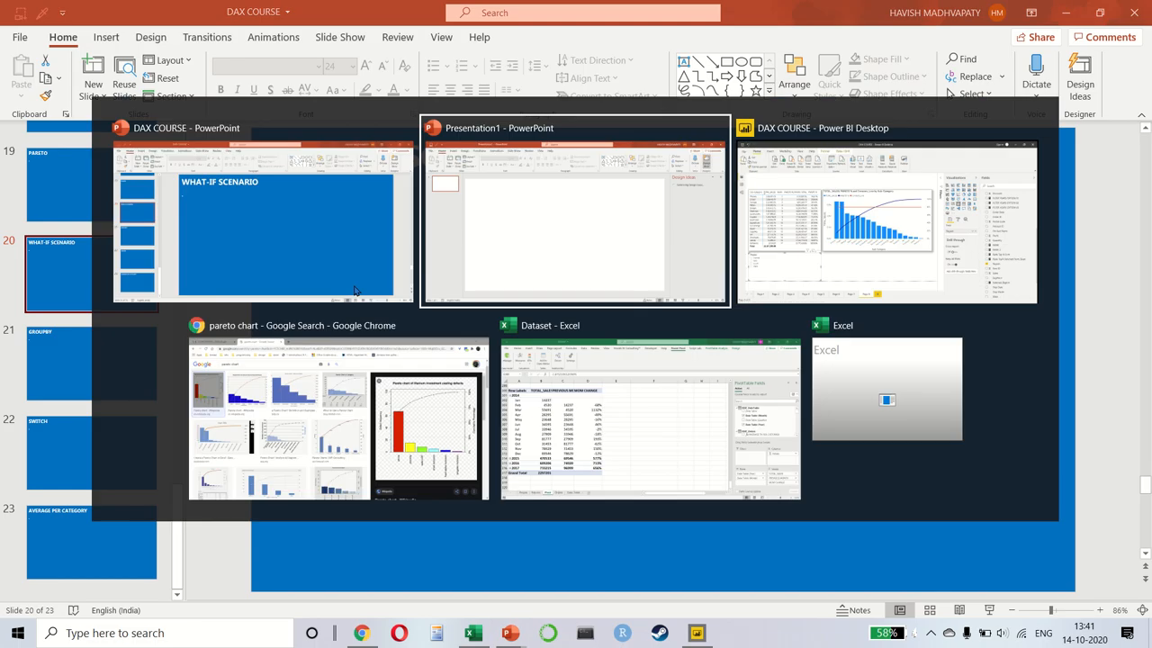
Step: Switch to Power BI and add Page 9 with a line chart of Sales by Date
{"action": "left_click", "coordinate": [886, 221]}
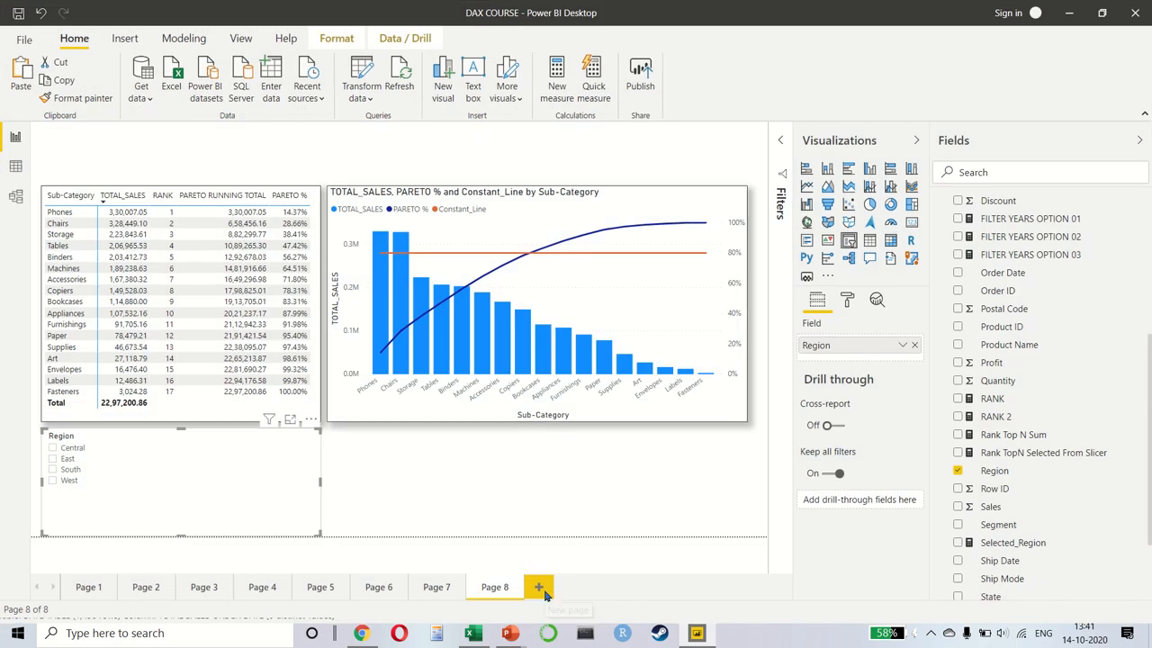
{"action": "left_click", "coordinate": [538, 586]}
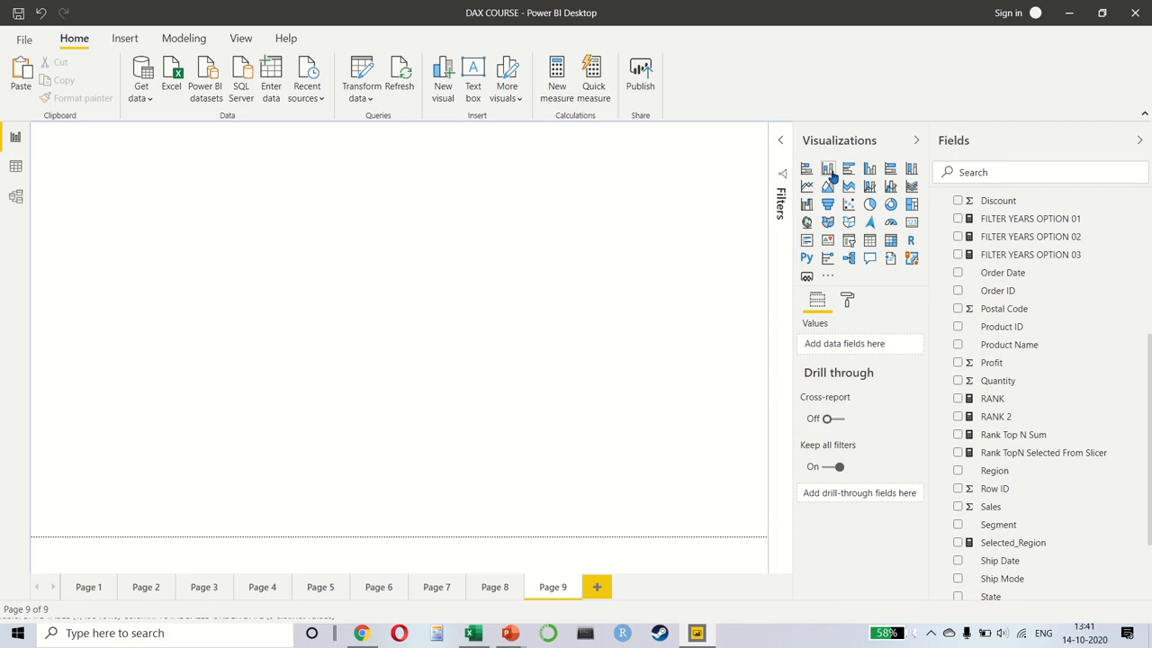
{"action": "left_click", "coordinate": [828, 187]}
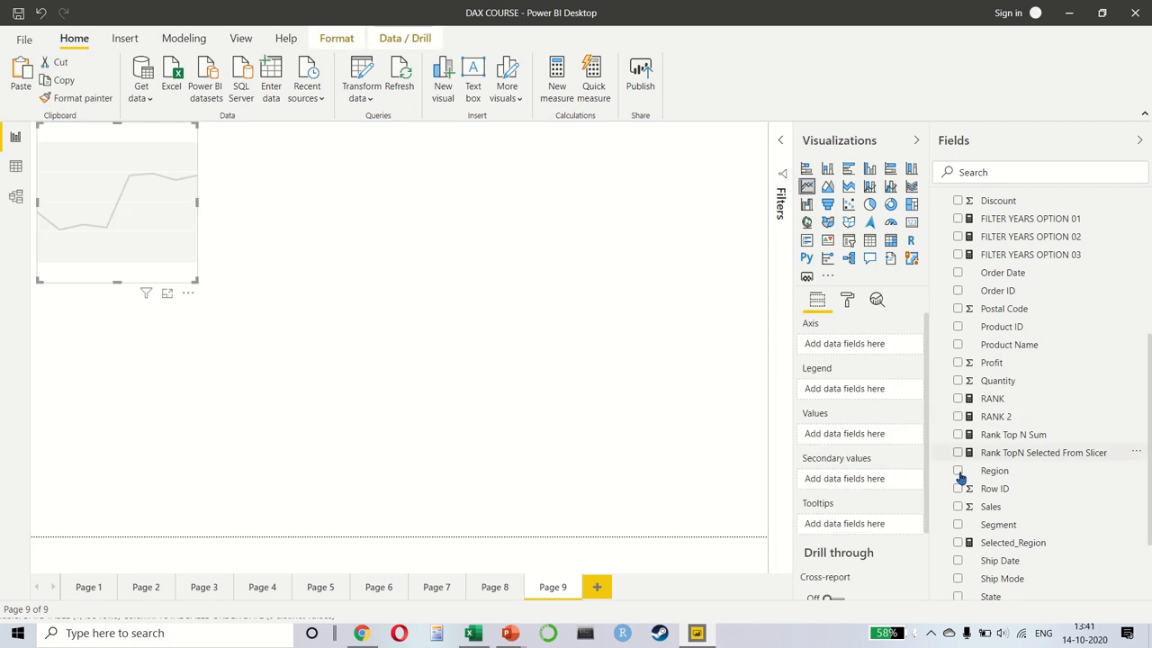
{"action": "left_click", "coordinate": [958, 506]}
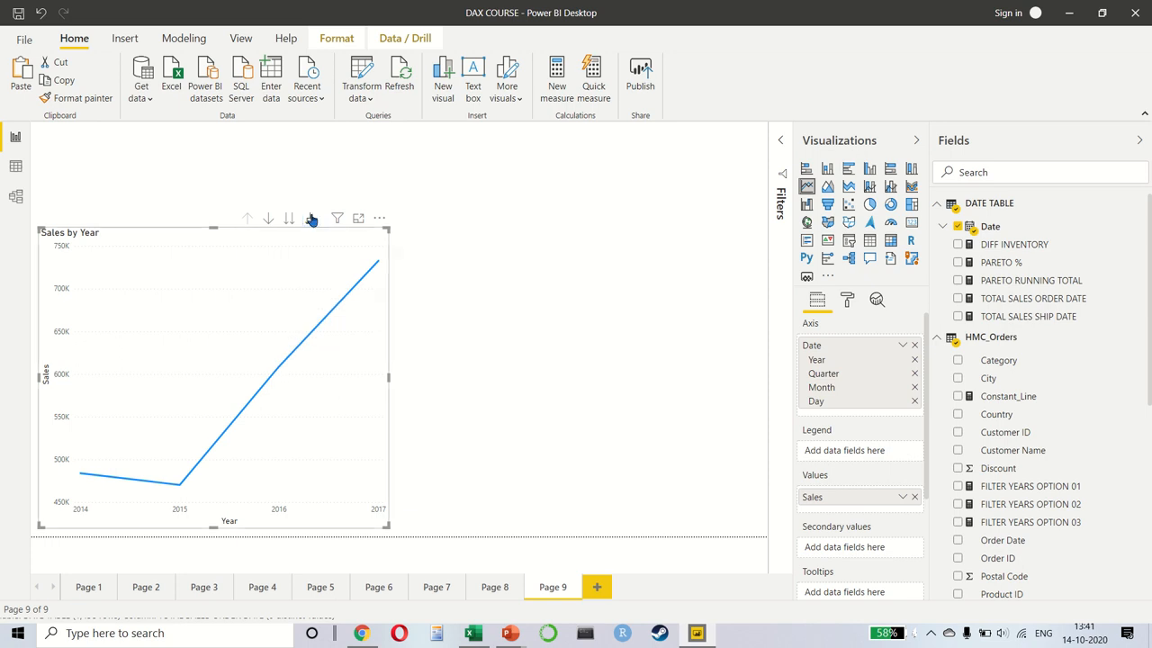
Step: Expand the line chart to the year and quarter level and resize it
{"action": "left_click", "coordinate": [311, 217]}
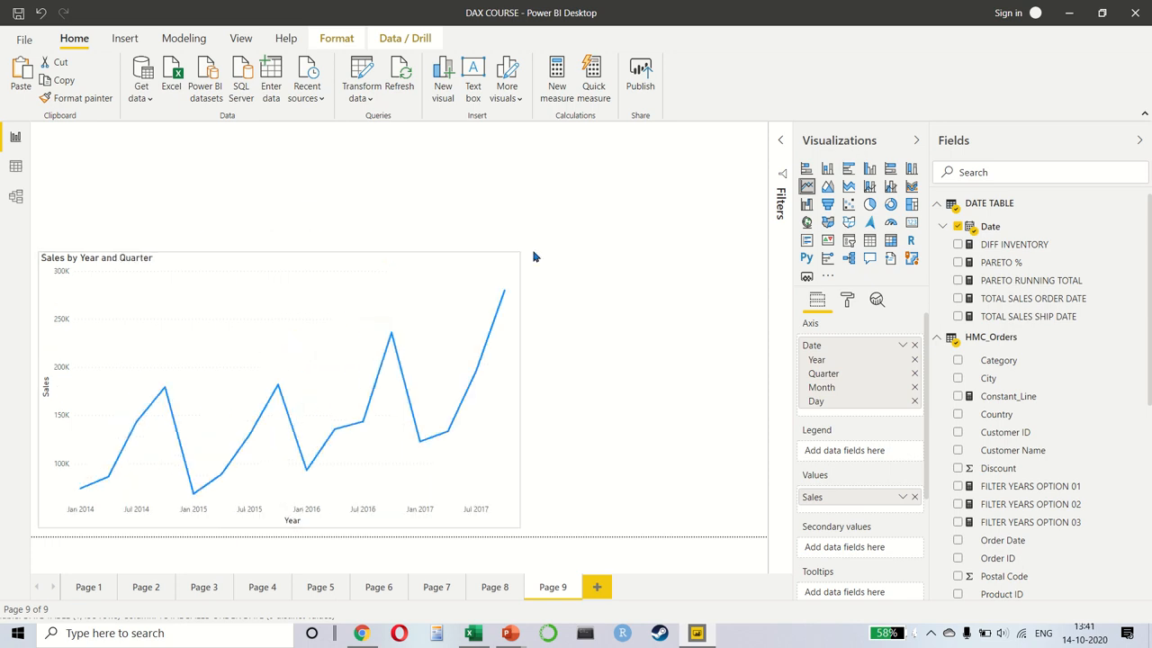
{"action": "left_click", "coordinate": [270, 387]}
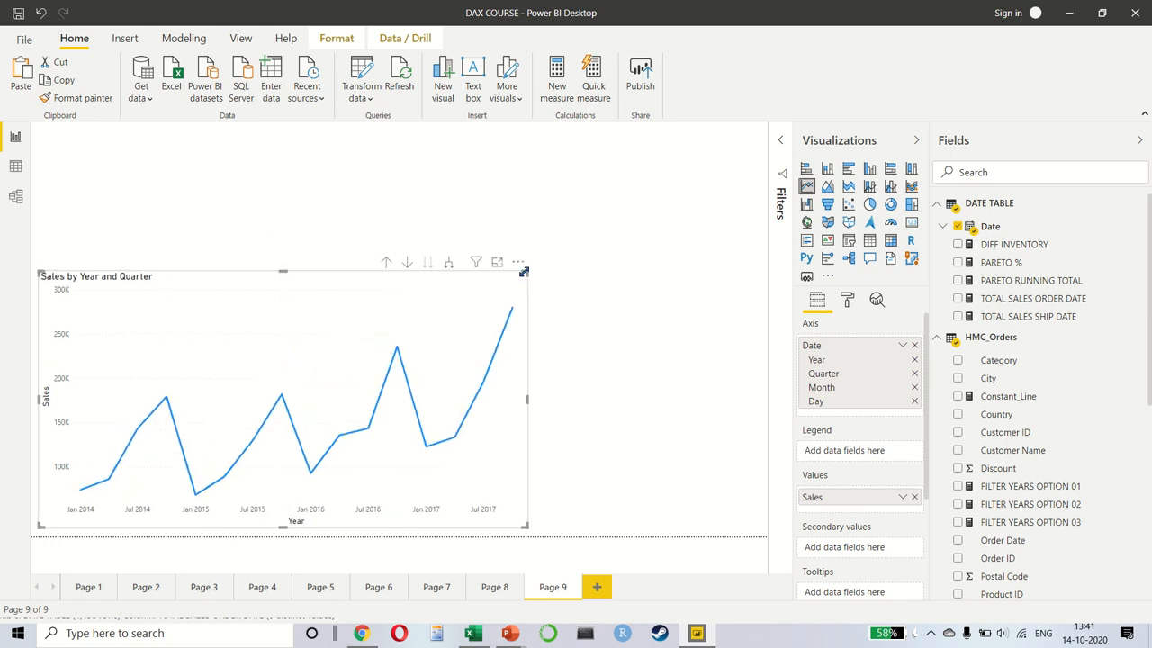
{"action": "left_click", "coordinate": [846, 300]}
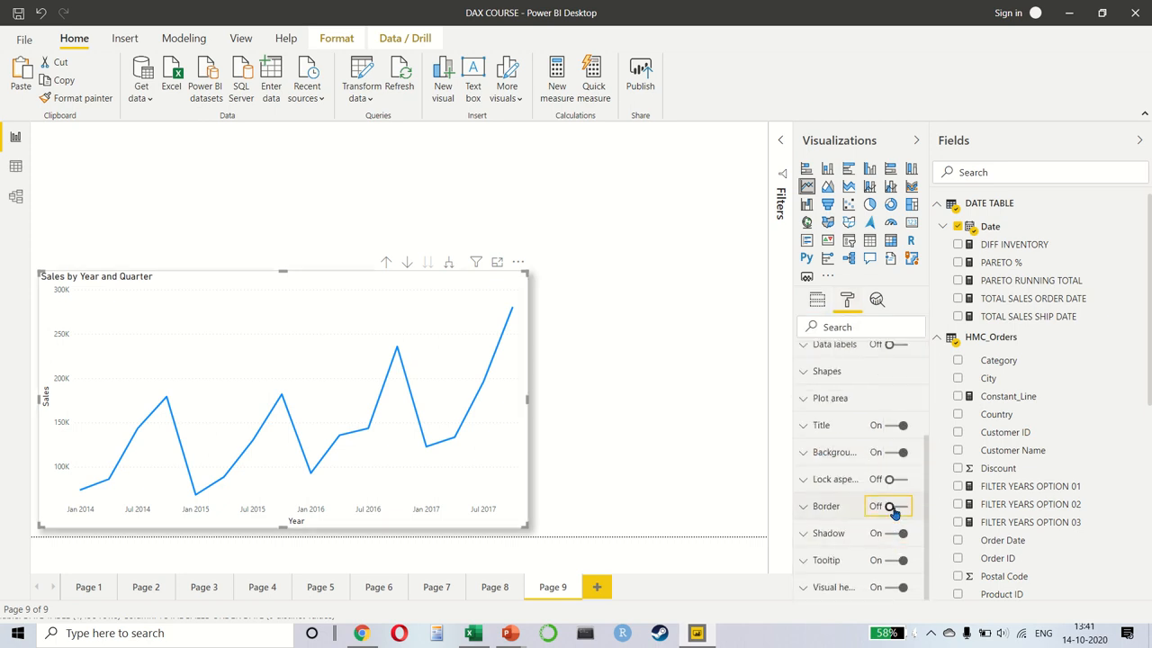
Step: Turn Border on for the Sales by Year and Quarter line chart
{"action": "left_click", "coordinate": [817, 299]}
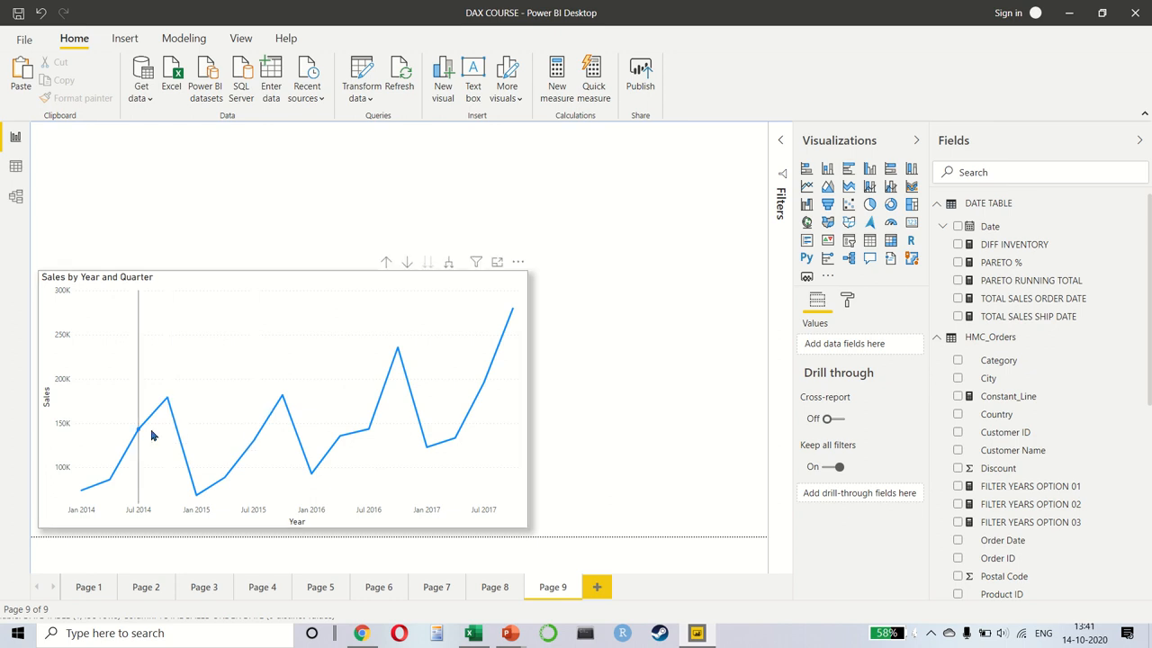
{"action": "mouse_move", "coordinate": [339, 431]}
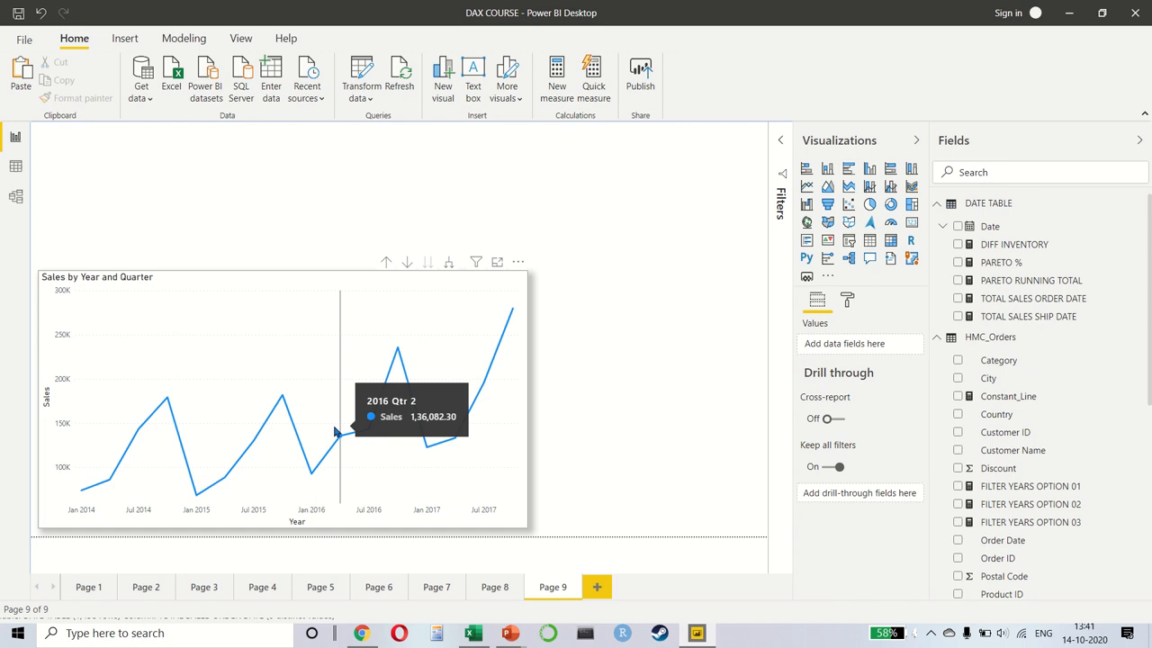
{"action": "mouse_move", "coordinate": [243, 117]}
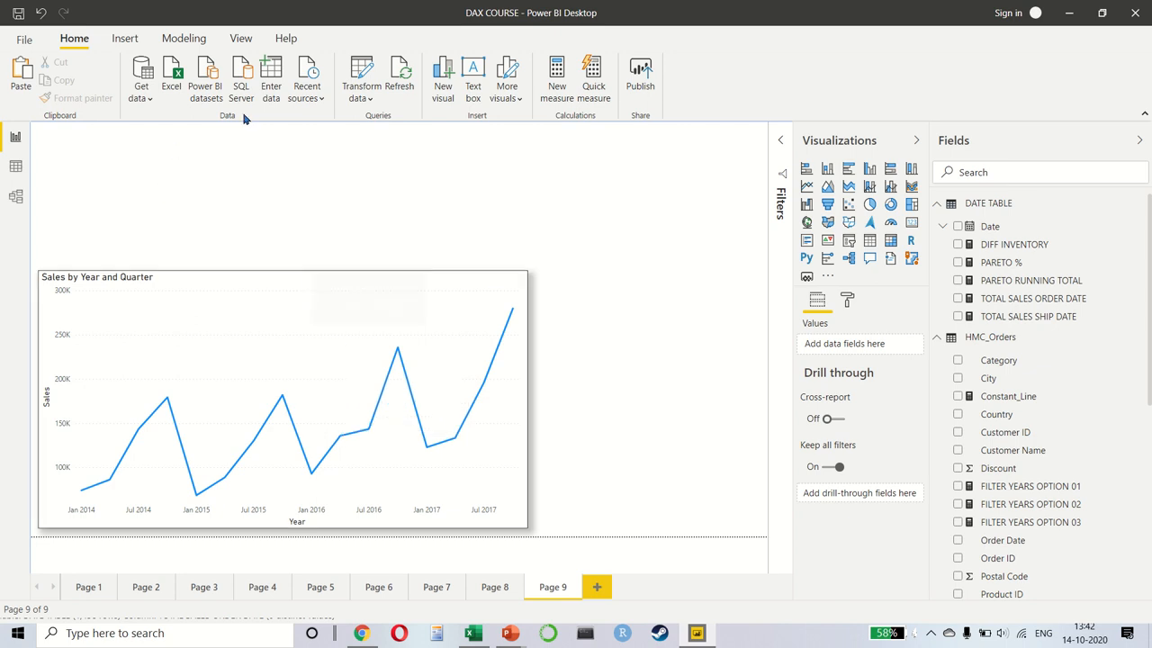
{"action": "mouse_move", "coordinate": [241, 38]}
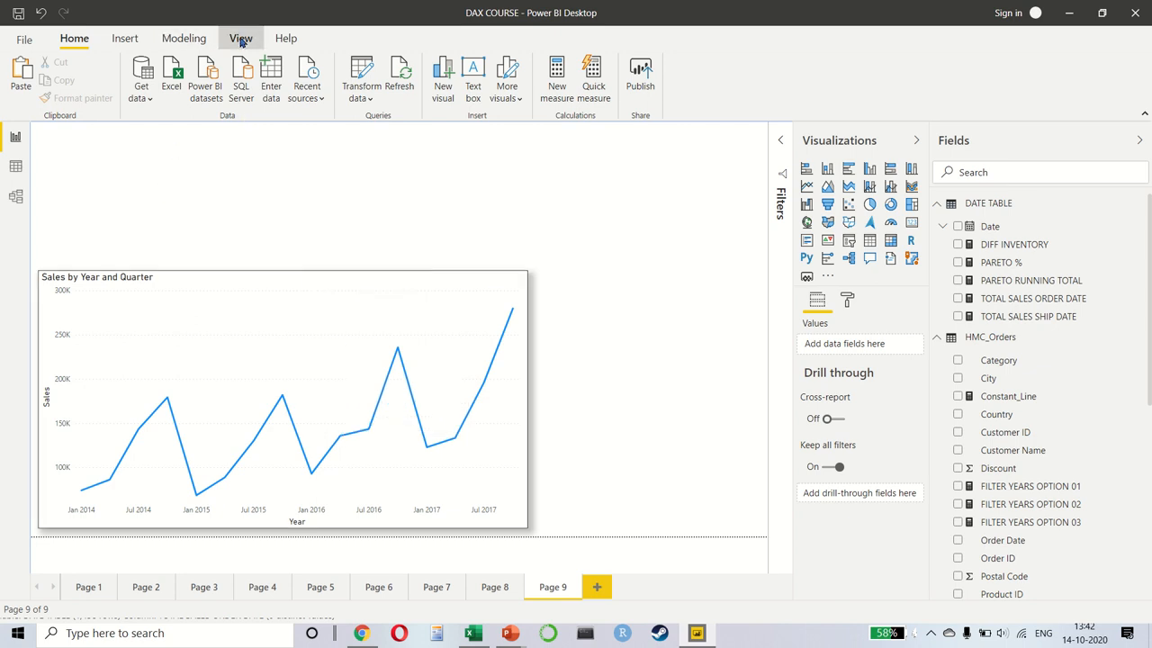
Step: Open the What-if parameter dialog via Modeling > New parameter
{"action": "left_click", "coordinate": [184, 37]}
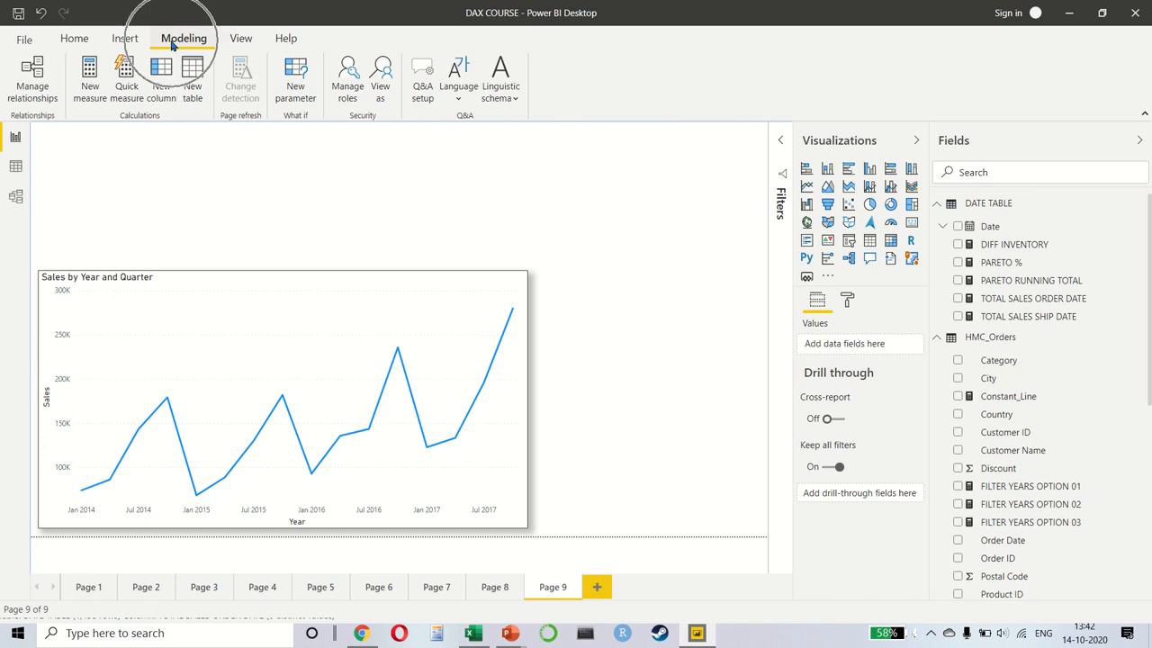
{"action": "mouse_move", "coordinate": [295, 79]}
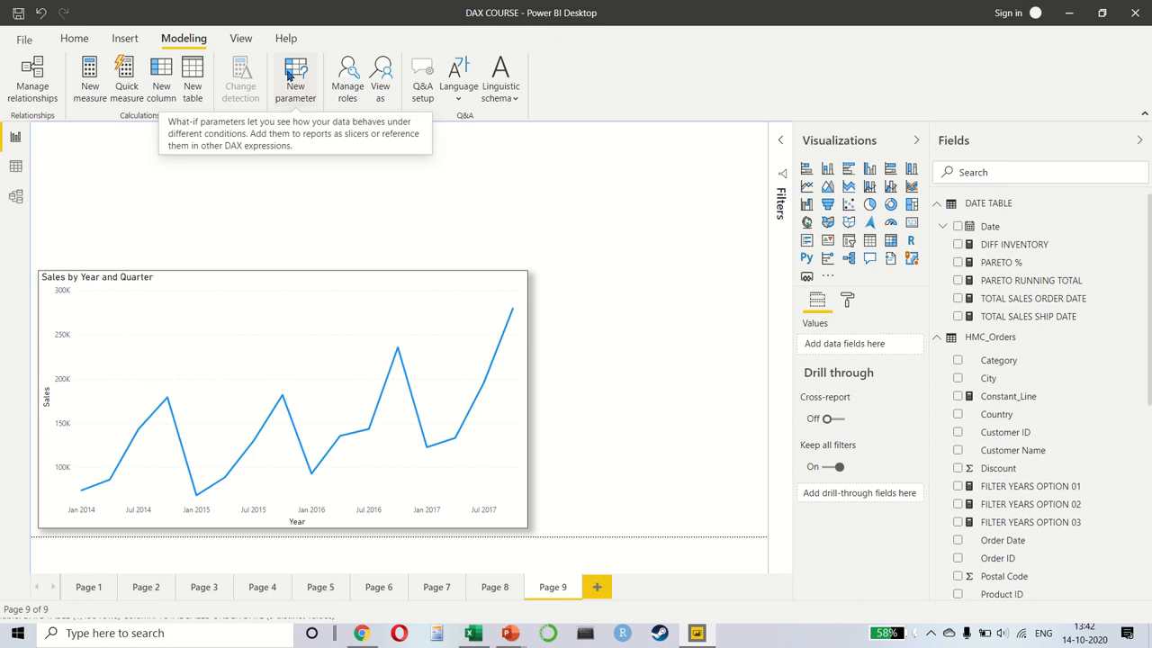
{"action": "left_click", "coordinate": [295, 77]}
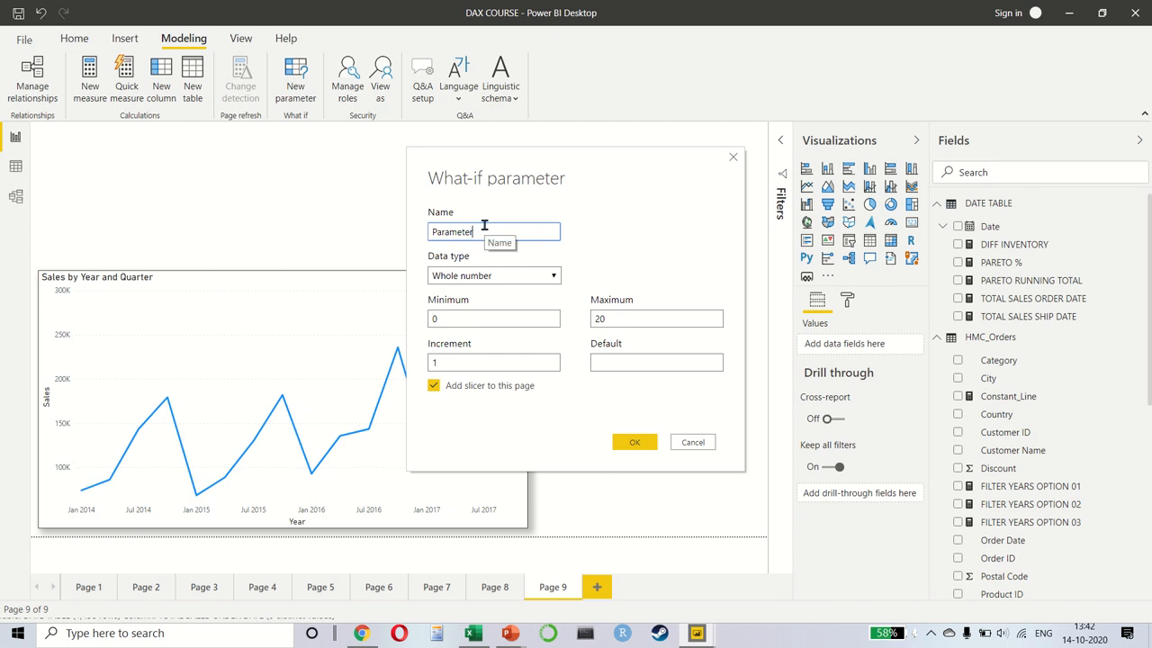
Step: Create 'Estimate' as a decimal parameter, maximum 0.2, increment 0.05, with slicer
{"action": "type", "text": "tARG"}
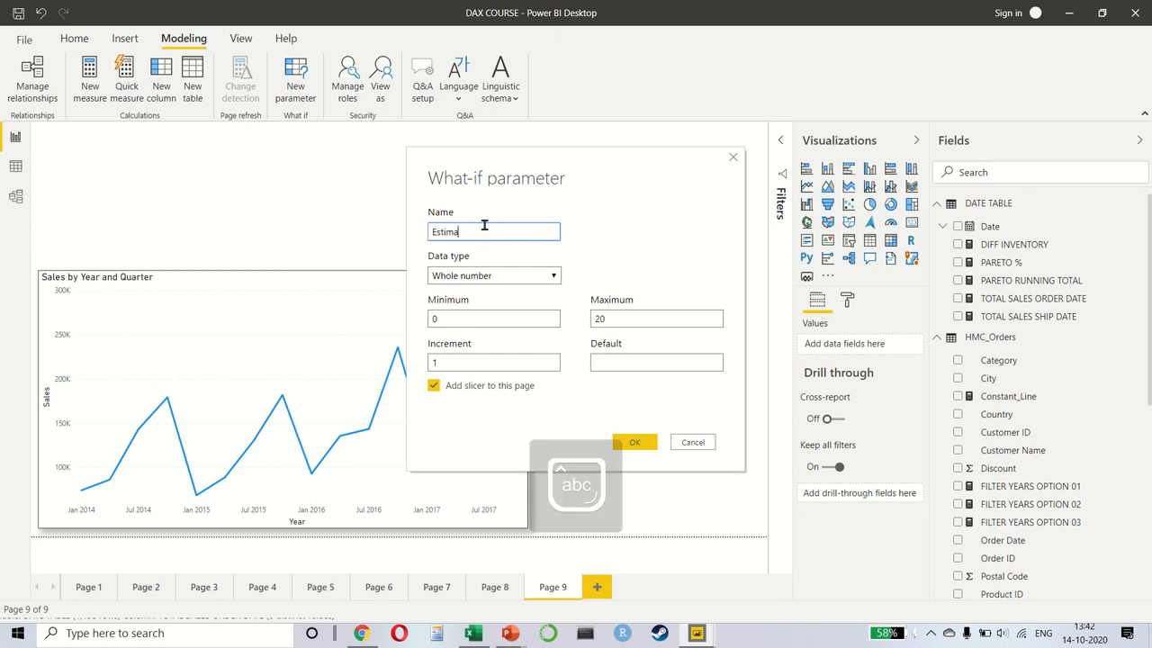
{"action": "type", "text": "te"}
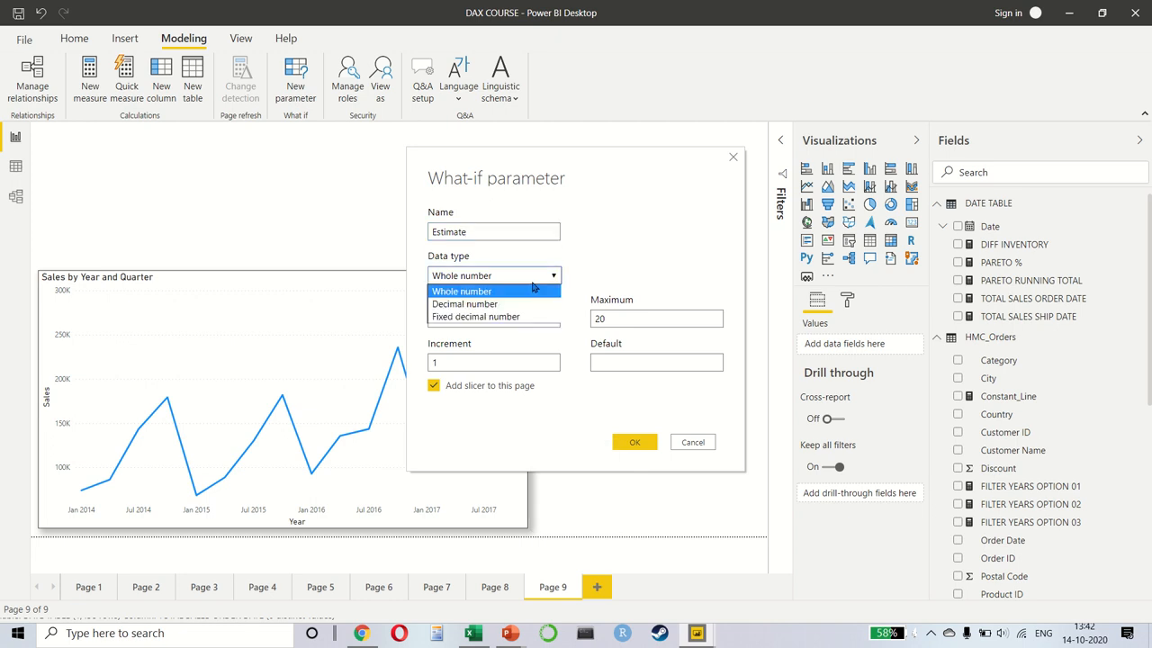
{"action": "mouse_move", "coordinate": [493, 303]}
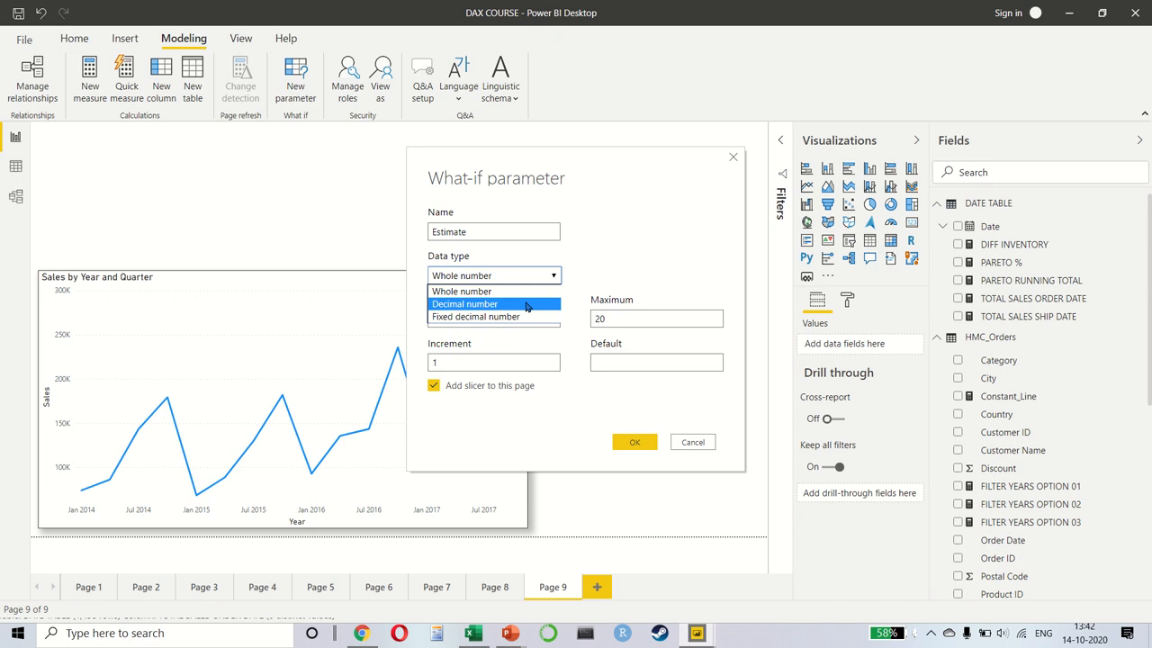
{"action": "left_click", "coordinate": [465, 303]}
{"action": "type", "text": "."}
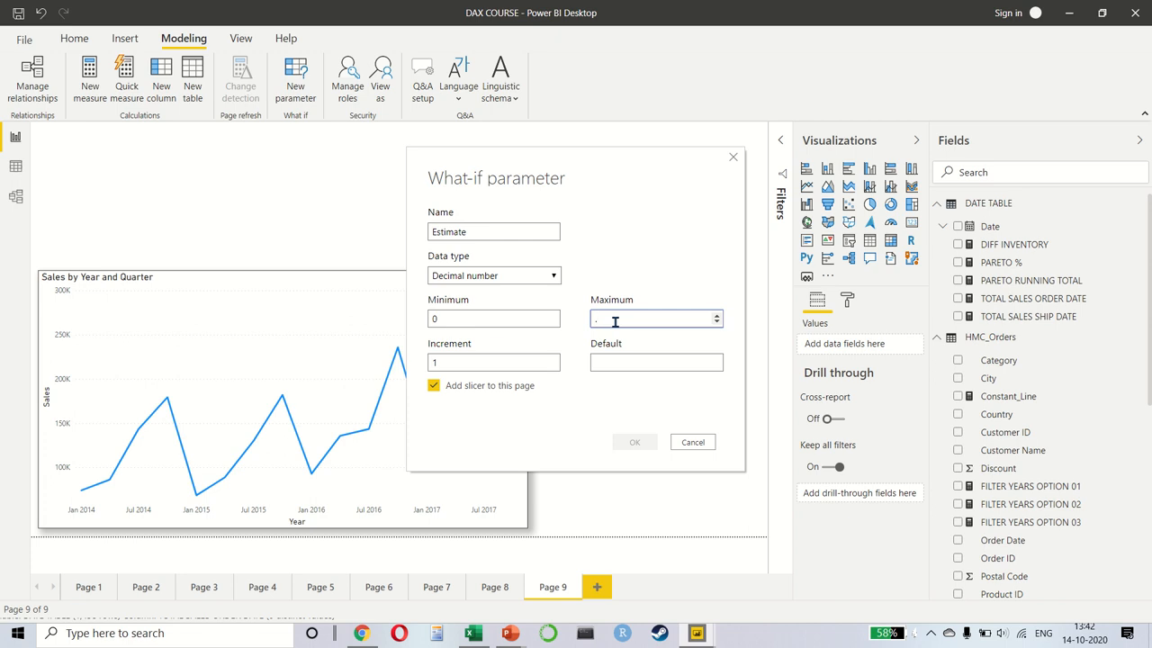
{"action": "type", "text": "2"}
{"action": "left_click", "coordinate": [493, 361]}
{"action": "type", "text": ".05"}
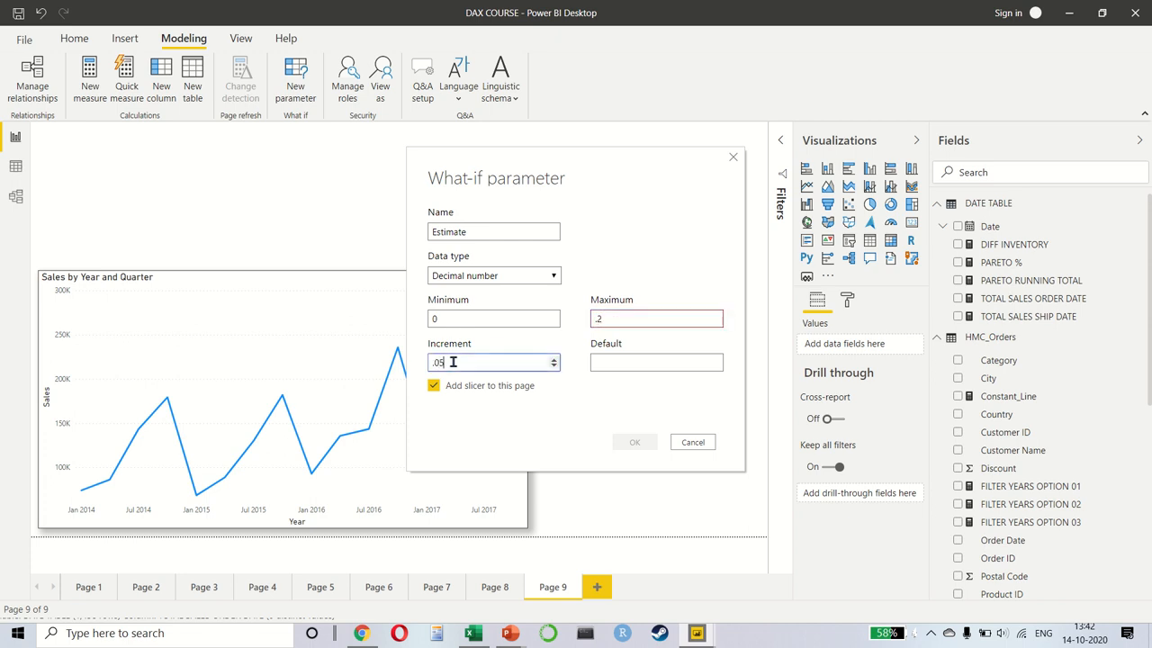
{"action": "left_click", "coordinate": [656, 318]}
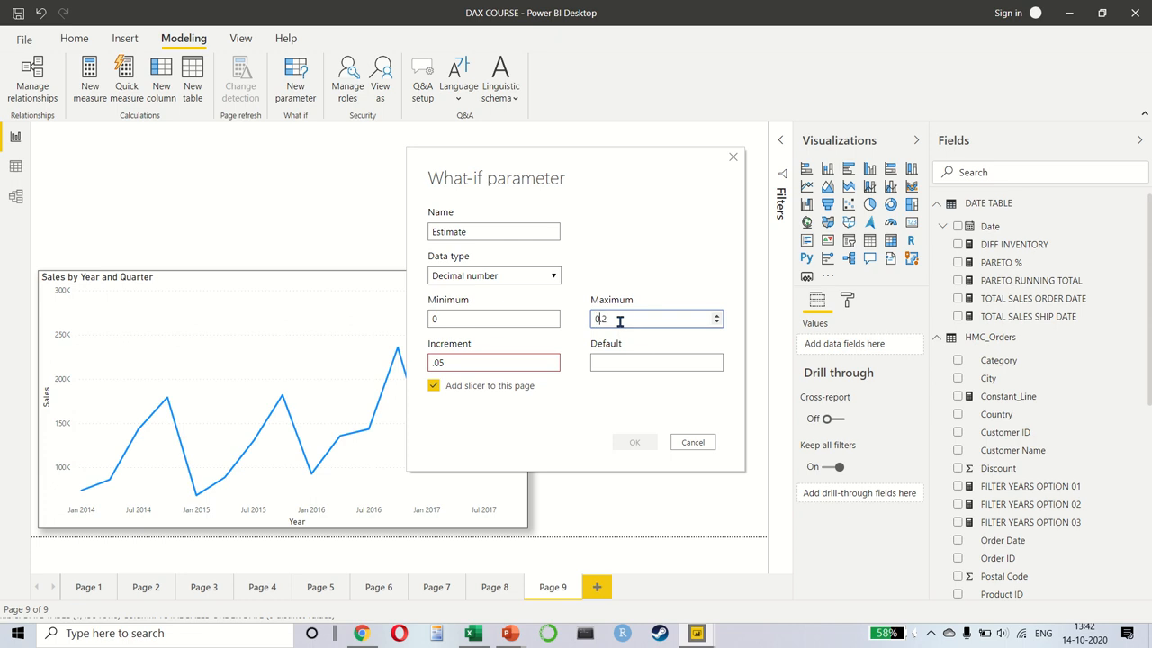
{"action": "left_click", "coordinate": [493, 361]}
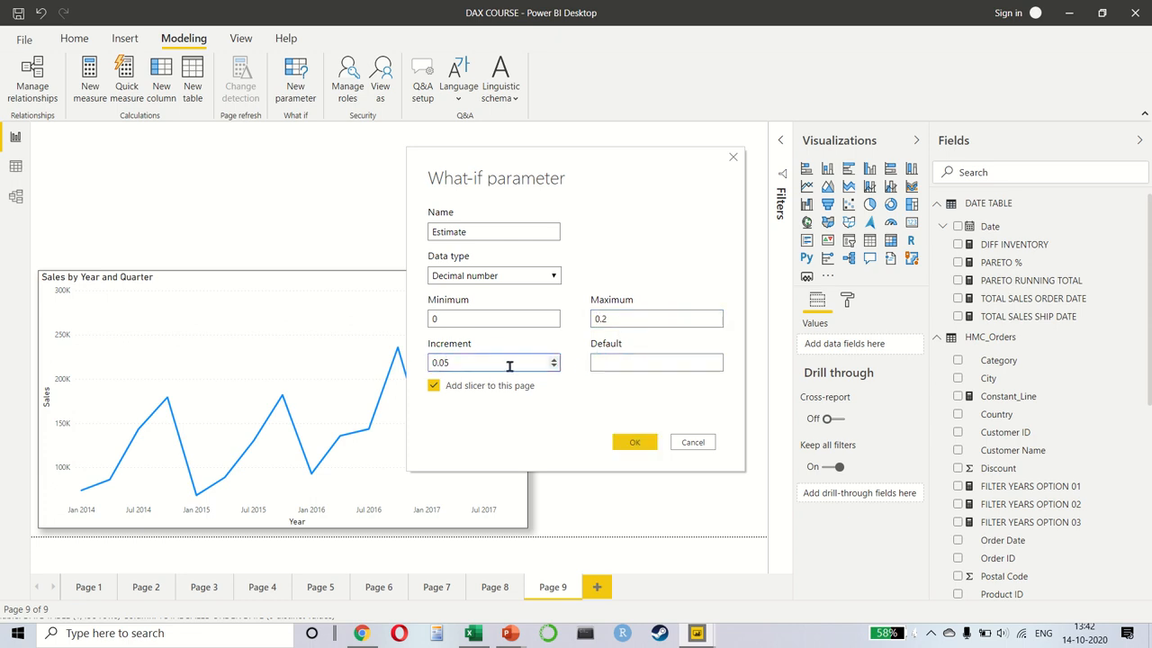
{"action": "left_click", "coordinate": [656, 361]}
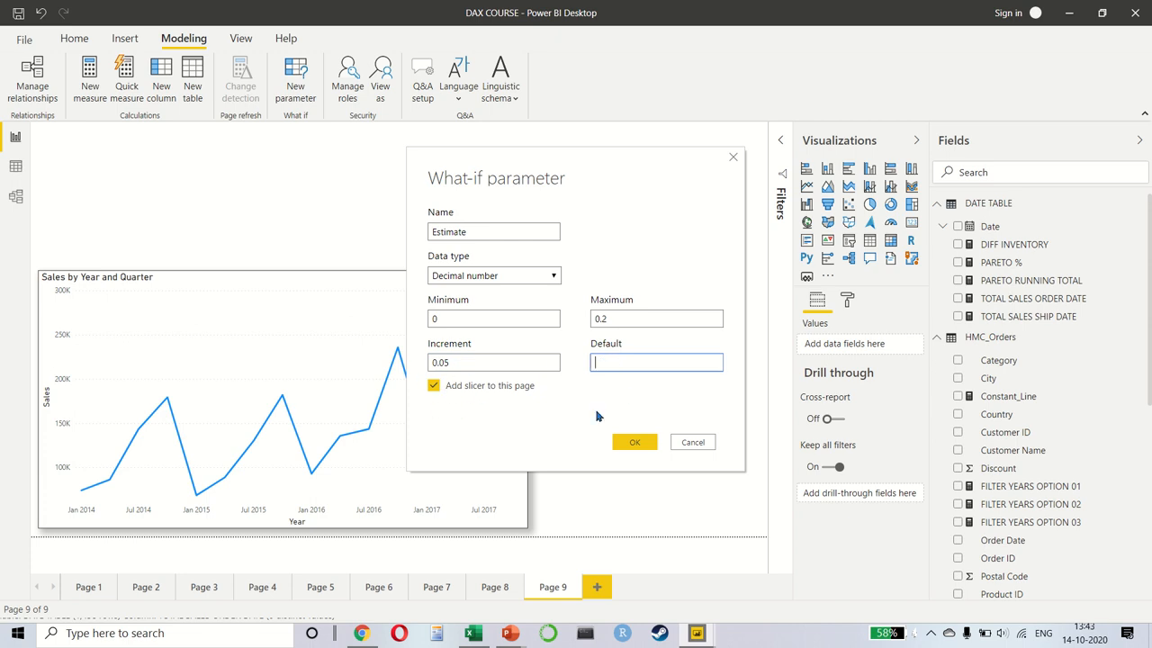
{"action": "left_click", "coordinate": [634, 442]}
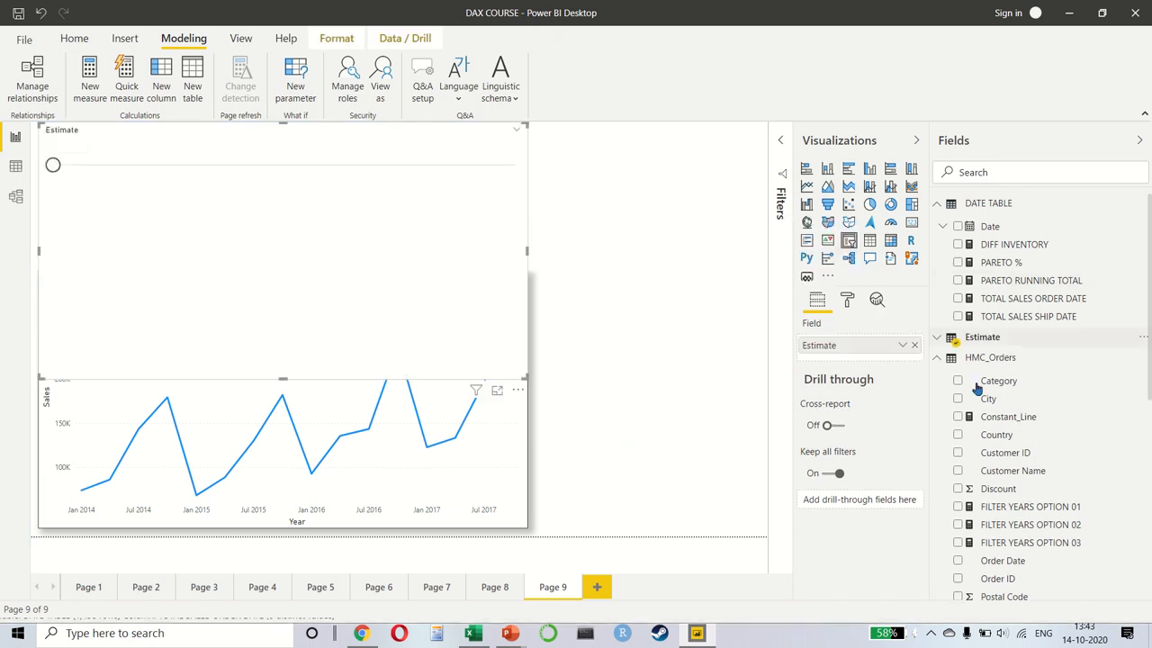
Step: Expand the Estimate table and tick its Estimate column for the slicer
{"action": "left_click", "coordinate": [982, 337]}
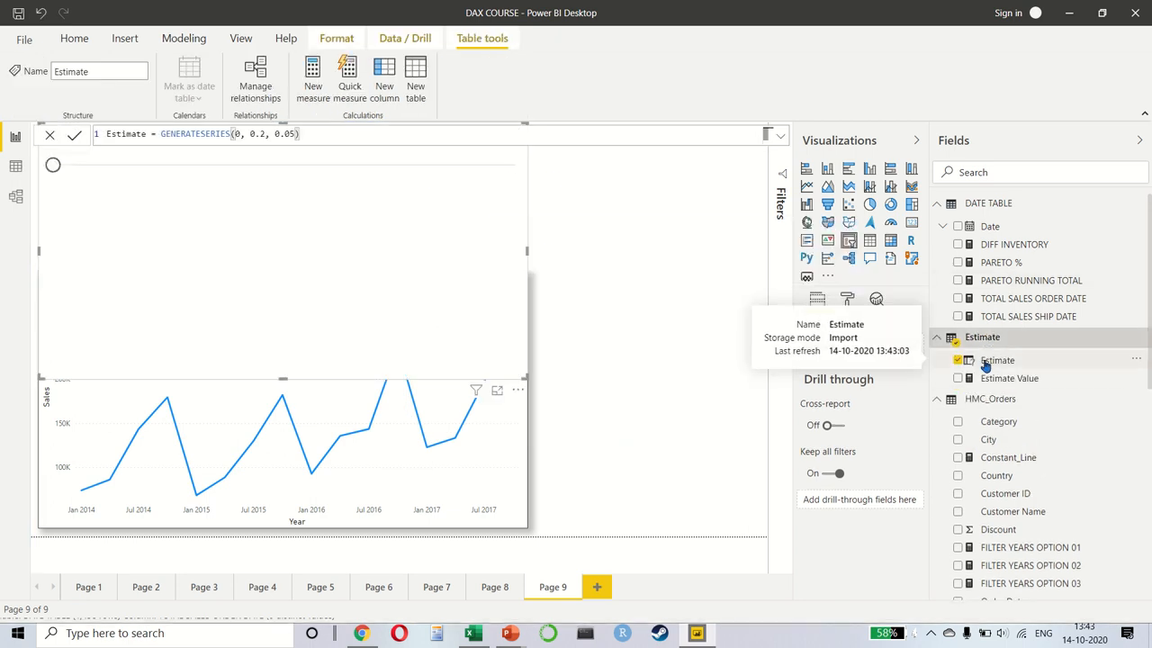
{"action": "left_click", "coordinate": [969, 360]}
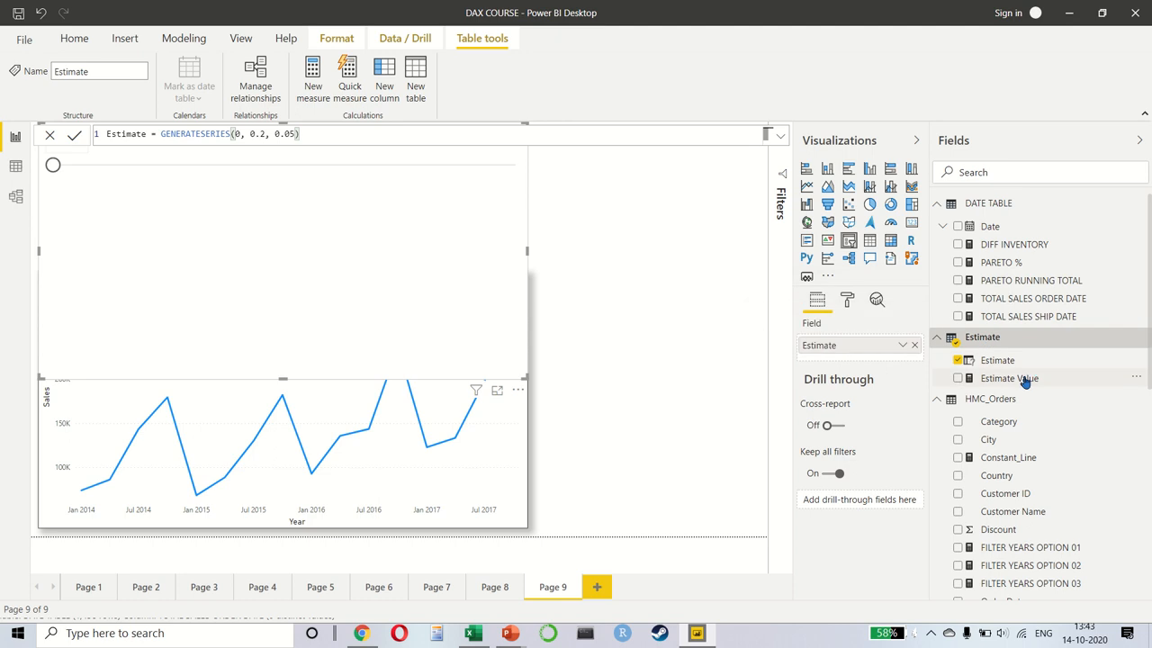
{"action": "left_click", "coordinate": [997, 359]}
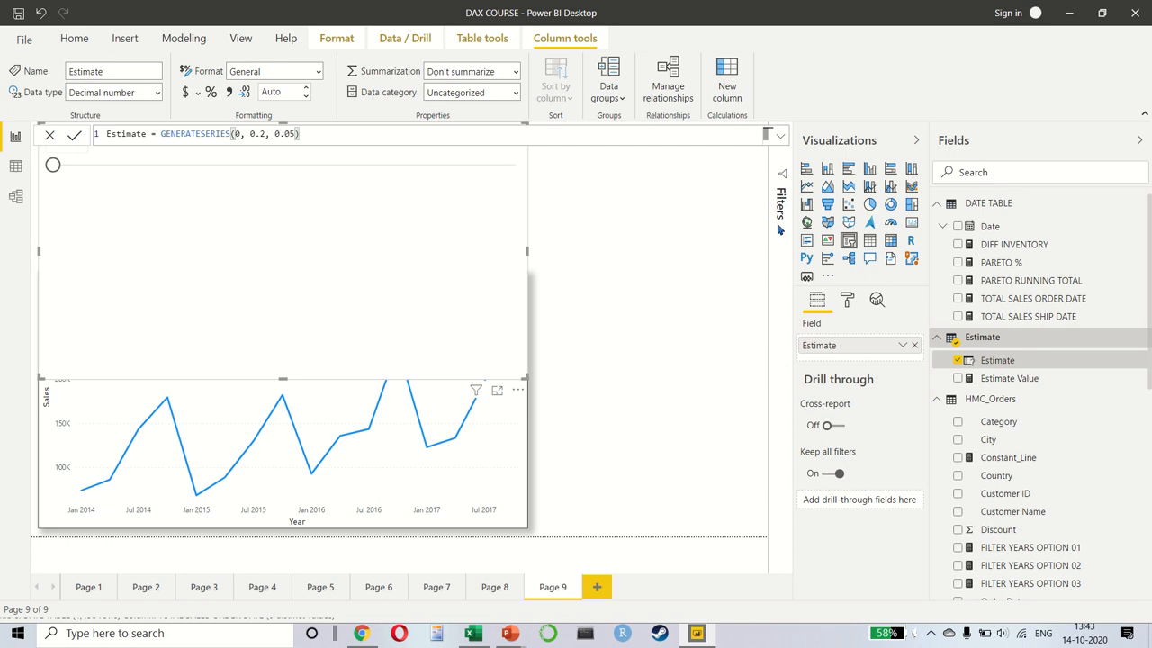
{"action": "left_click", "coordinate": [1009, 378]}
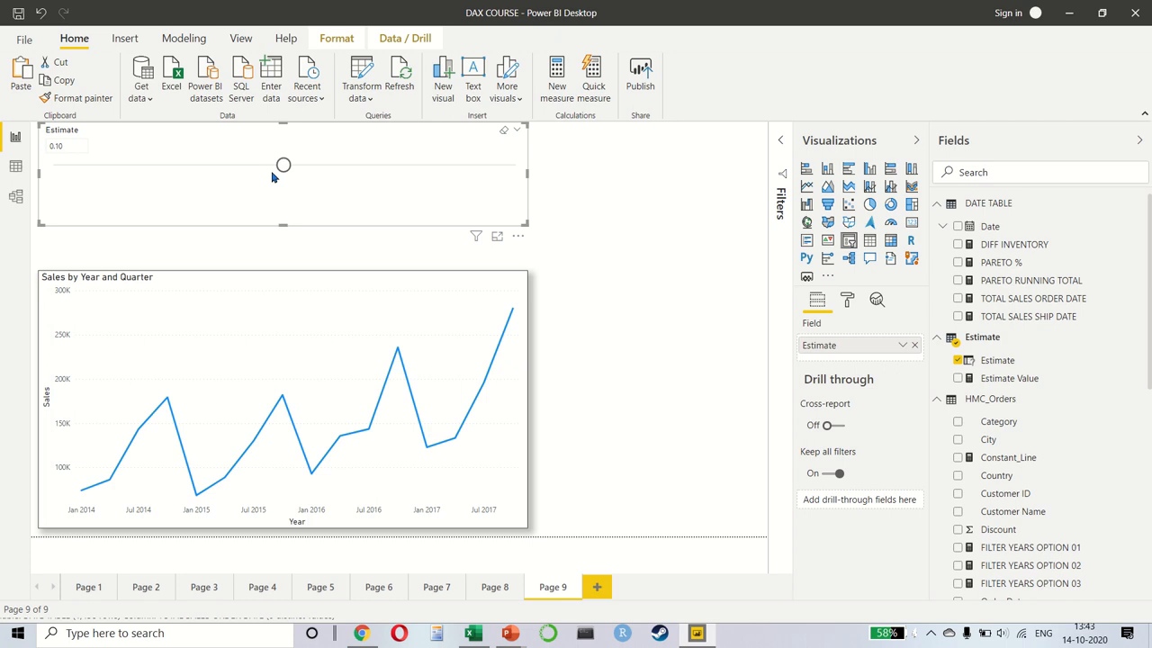
Step: Slide the estimate to 0.05, then switch the slicer style to List
{"action": "left_click_drag", "start_coordinate": [282, 165], "coordinate": [397, 165]}
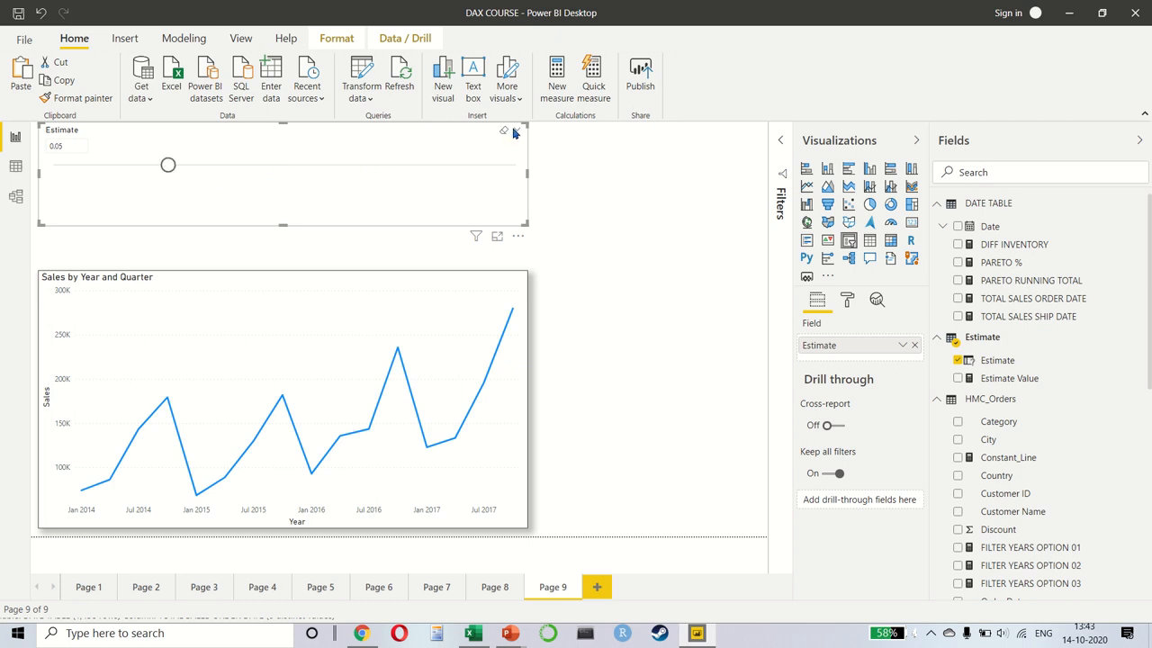
{"action": "left_click", "coordinate": [515, 133]}
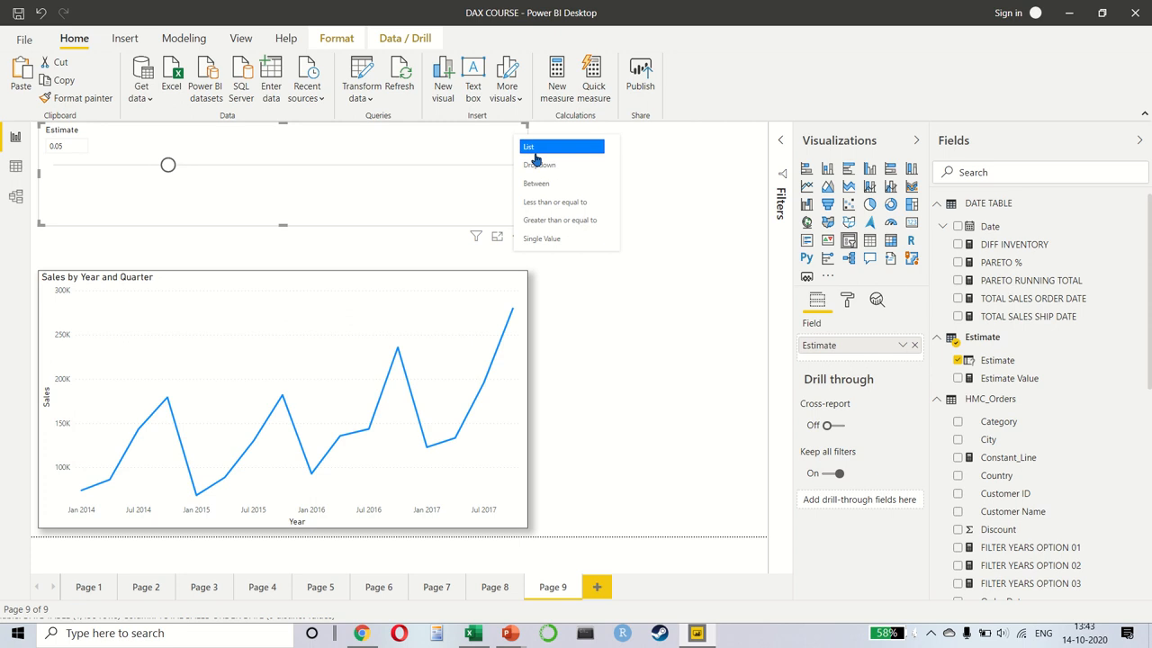
{"action": "left_click", "coordinate": [530, 147]}
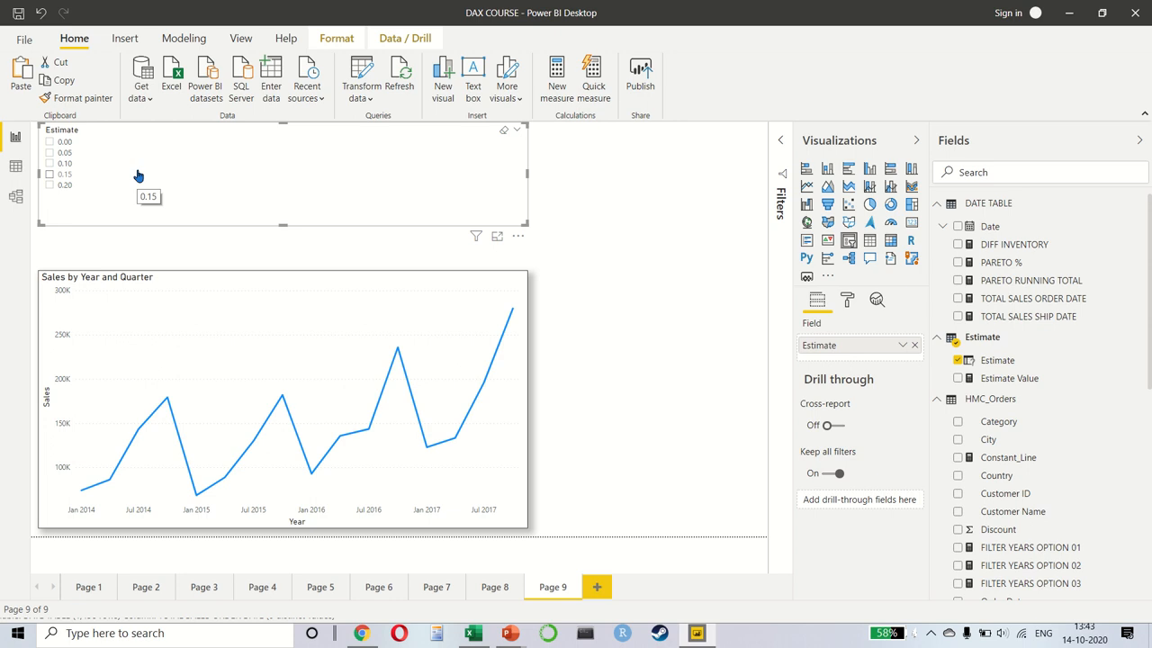
{"action": "mouse_move", "coordinate": [255, 306]}
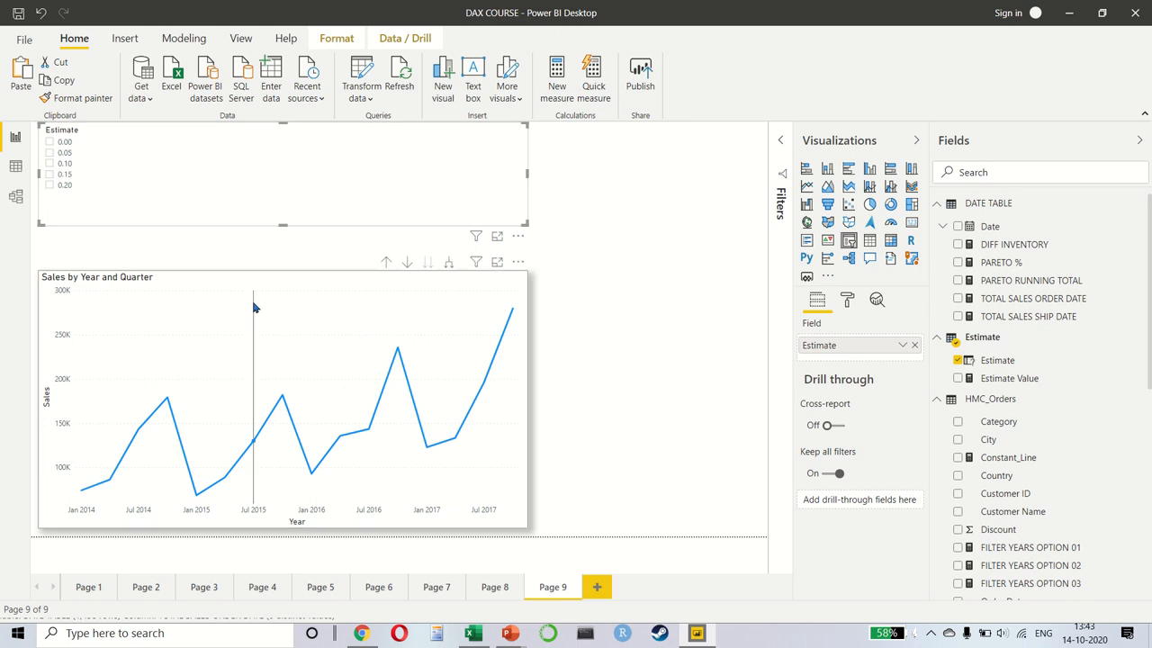
Step: On the Sales chart, write measure Estimated Sales = [TOTAL_SALES] * Estimate[Estimate Value]
{"action": "left_click", "coordinate": [324, 405]}
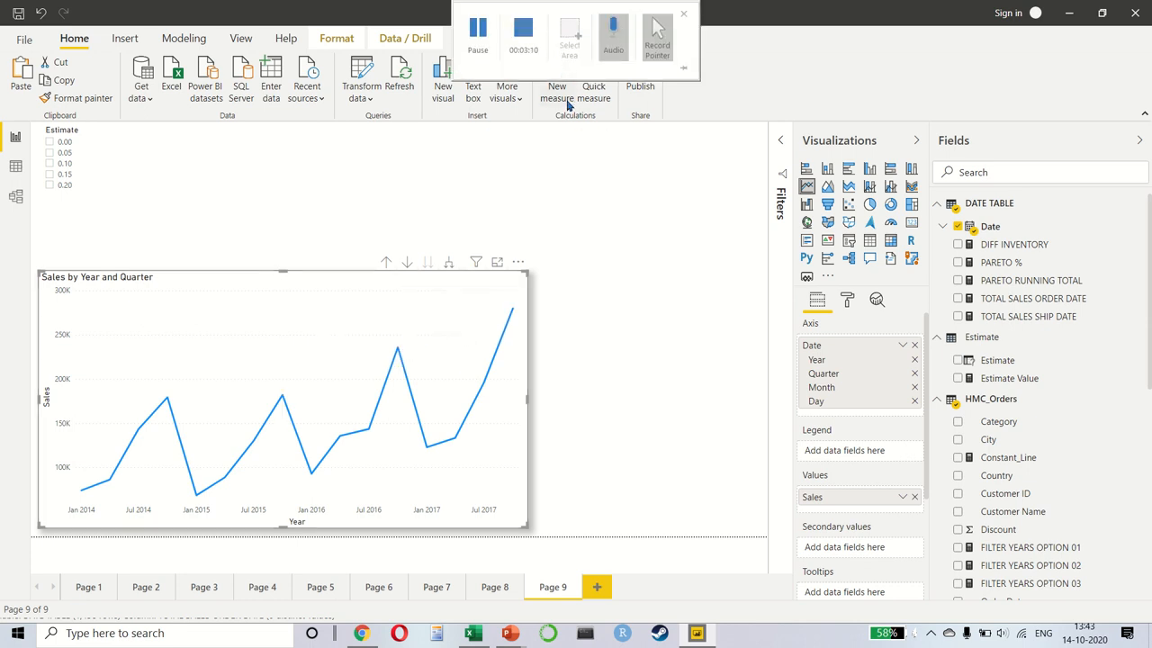
{"action": "left_click", "coordinate": [557, 77]}
{"action": "type", "text": "Estimare"}
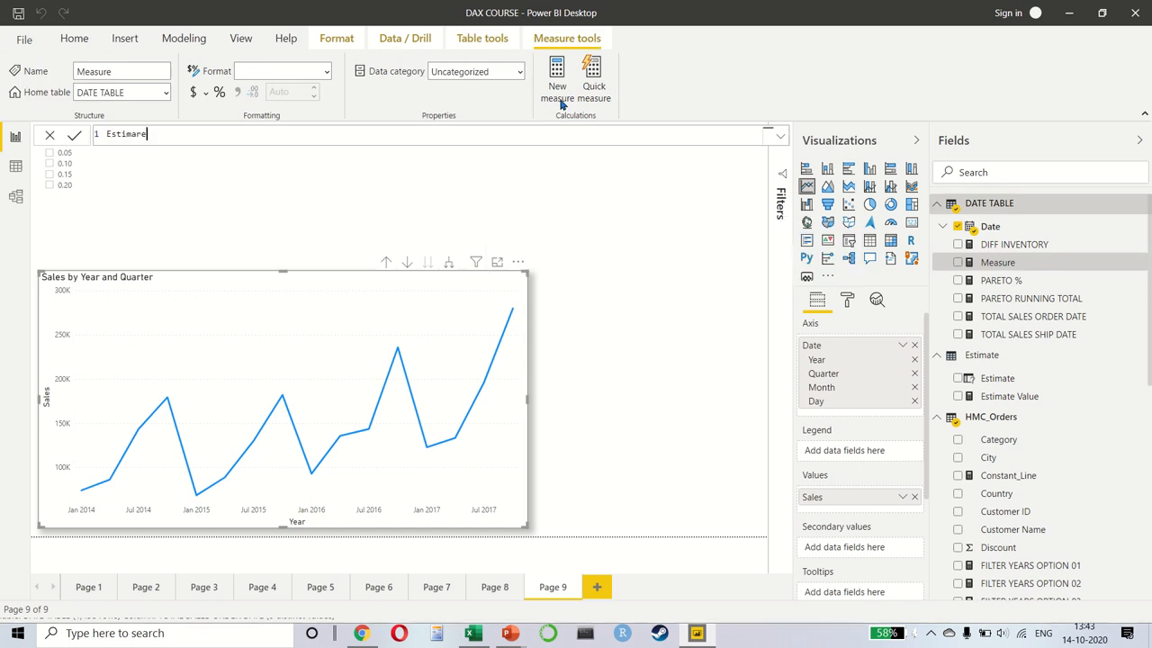
{"action": "type", "text": "d"}
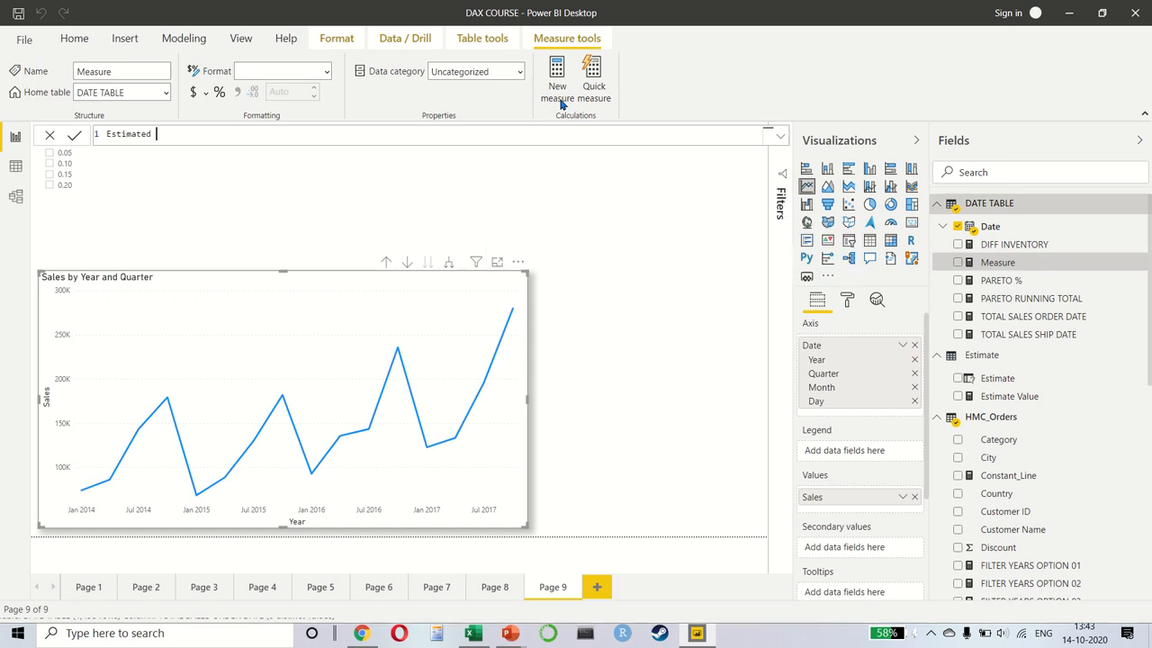
{"action": "type", "text": "Sales ="}
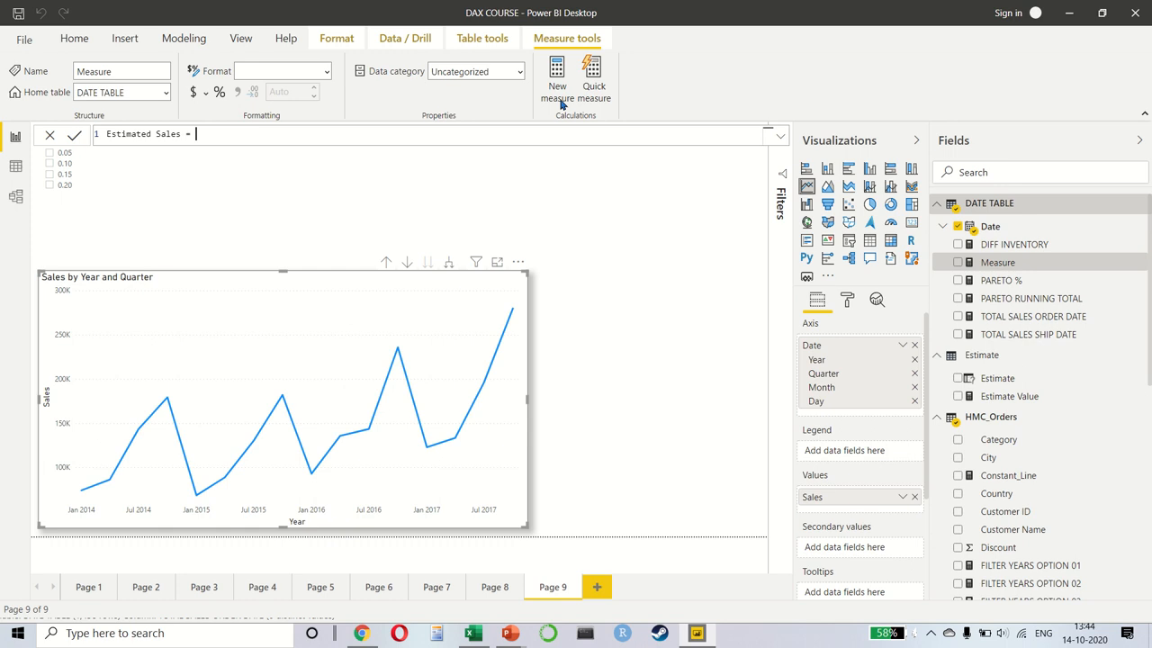
{"action": "type", "text": "total"}
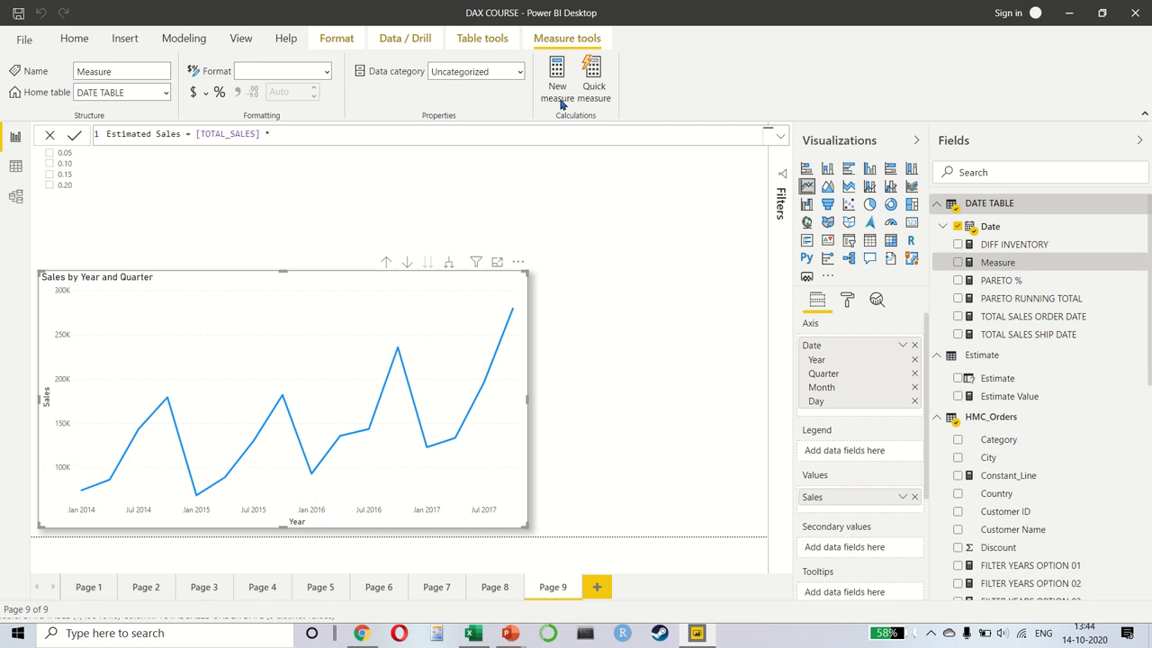
{"action": "left_click", "coordinate": [274, 133]}
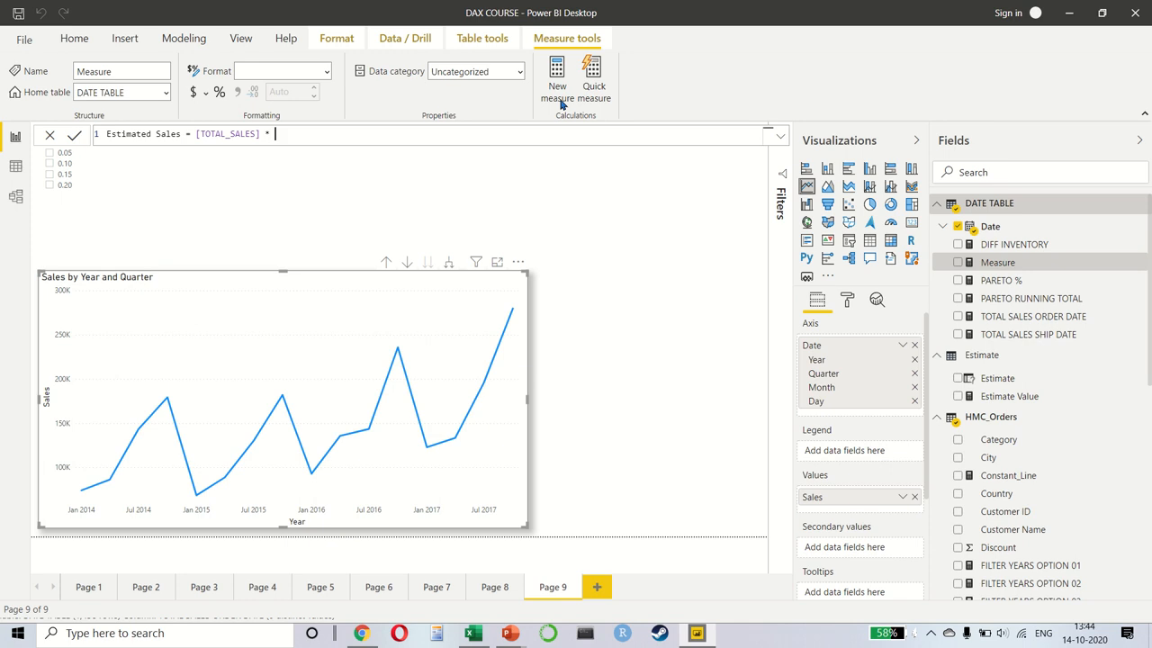
{"action": "type", "text": "estimar"}
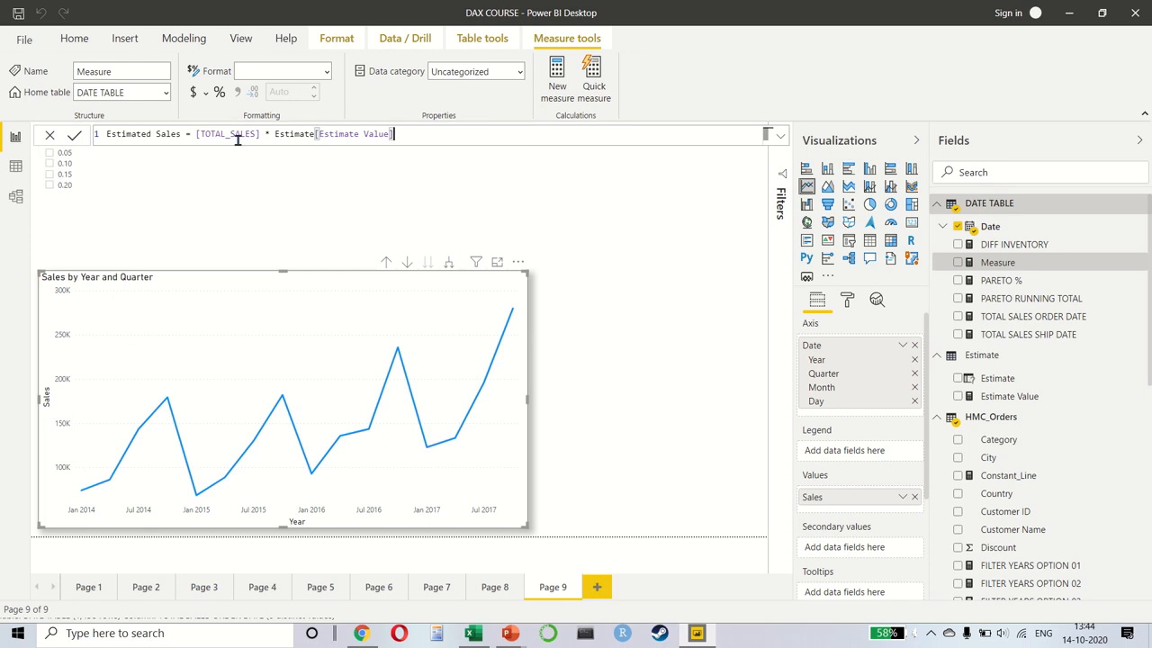
{"action": "mouse_move", "coordinate": [560, 86]}
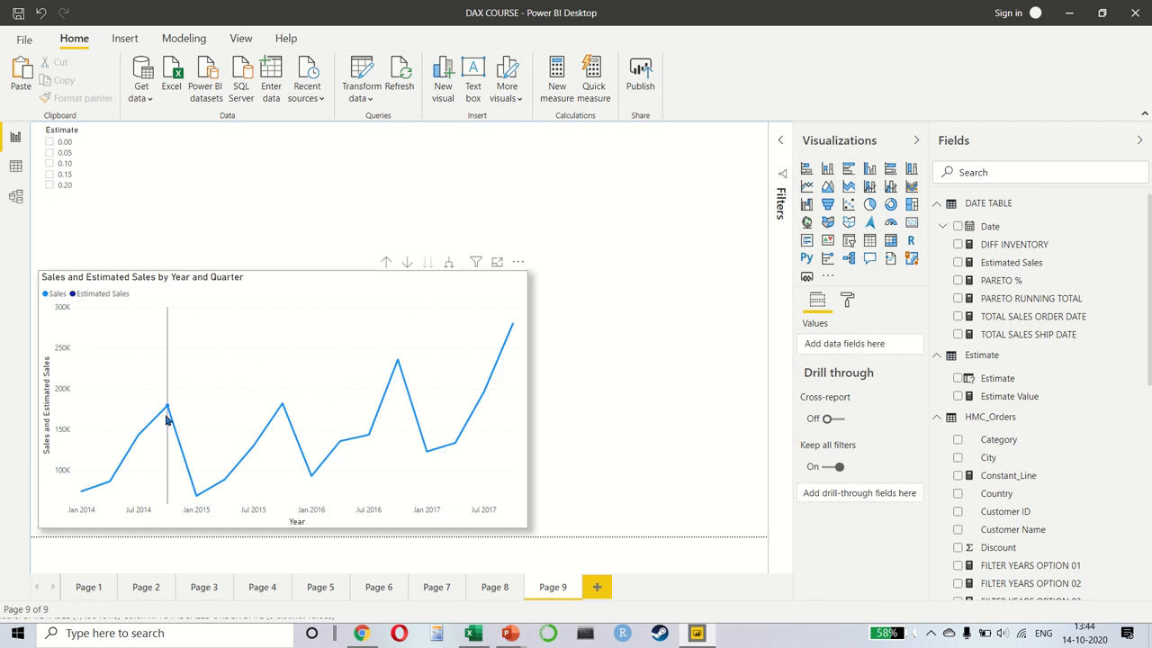
{"action": "mouse_move", "coordinate": [167, 411]}
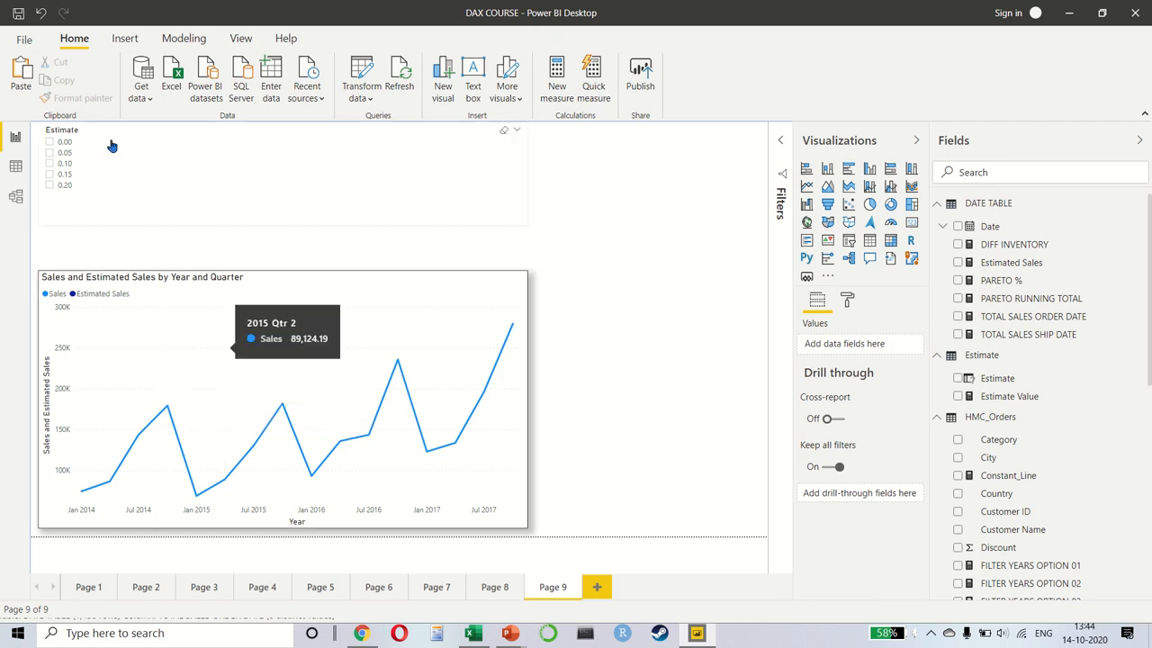
Step: Pick 0.00 in the Estimate slicer so Estimated Sales flattens at zero
{"action": "left_click", "coordinate": [51, 142]}
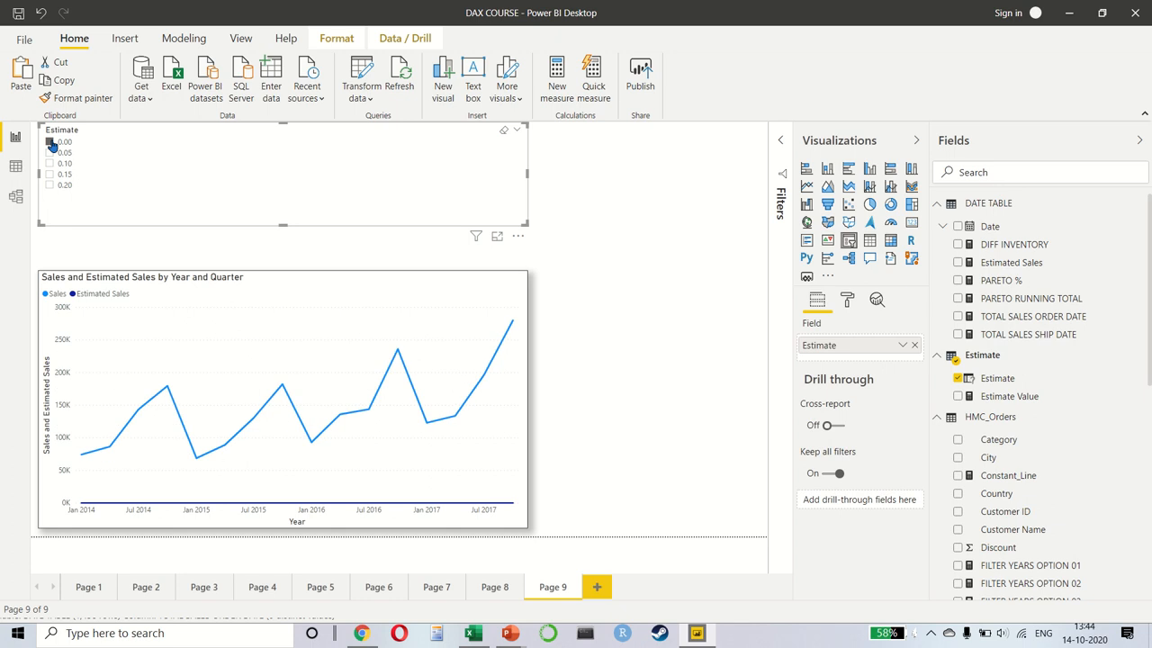
{"action": "left_click", "coordinate": [51, 153]}
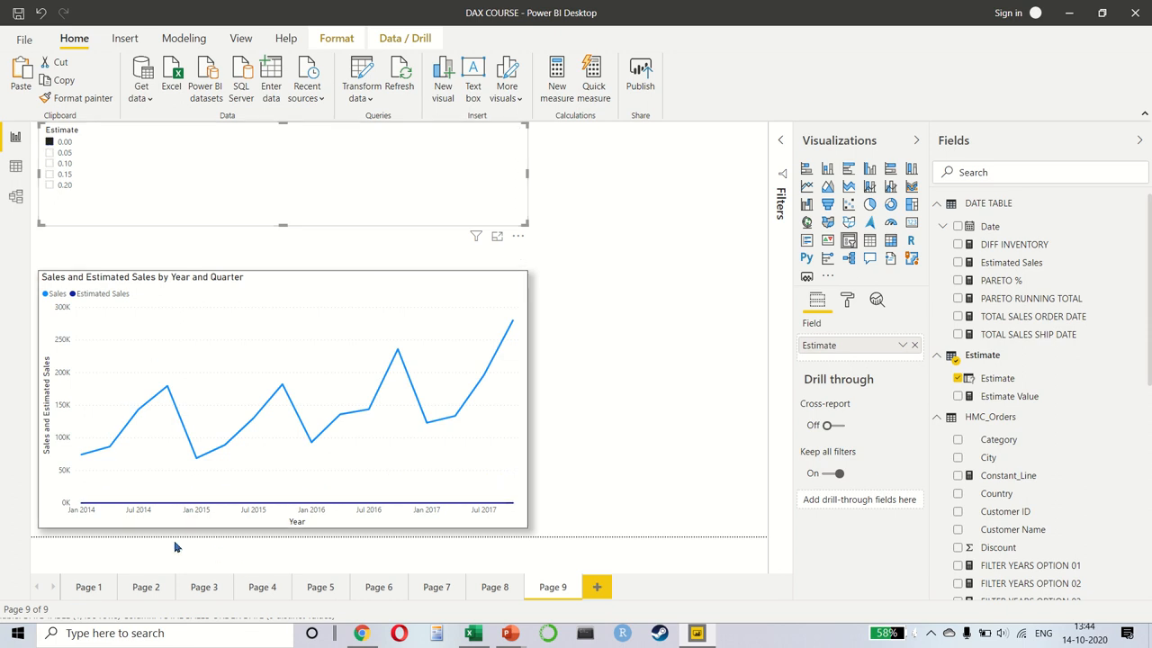
{"action": "mouse_move", "coordinate": [92, 154]}
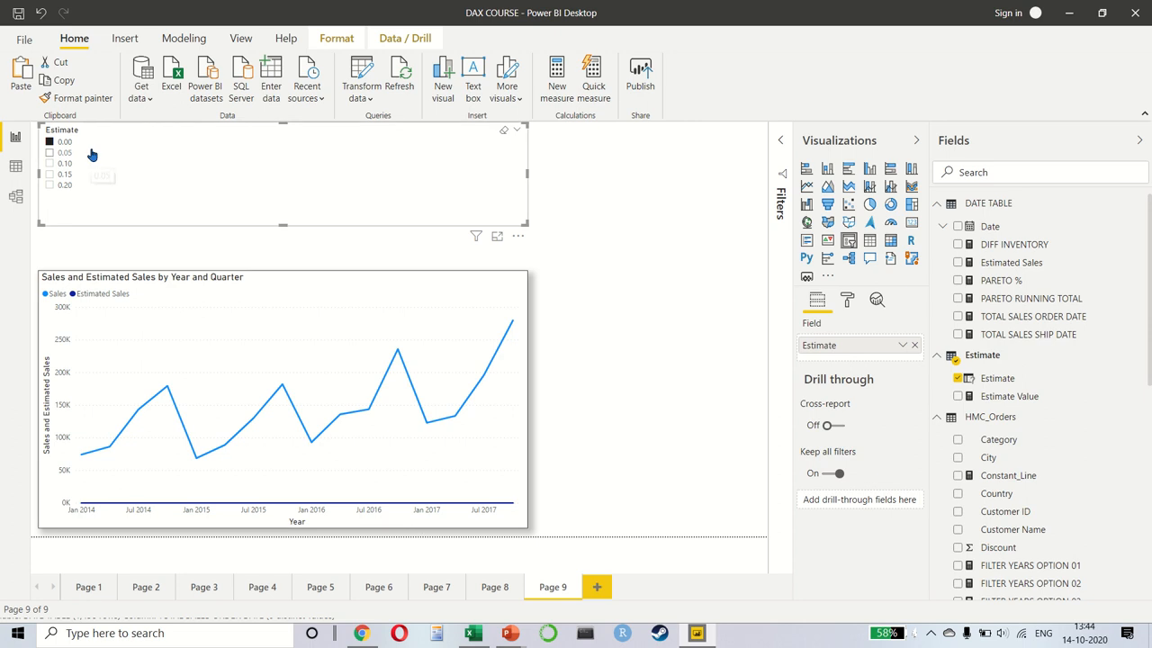
{"action": "mouse_move", "coordinate": [92, 155]}
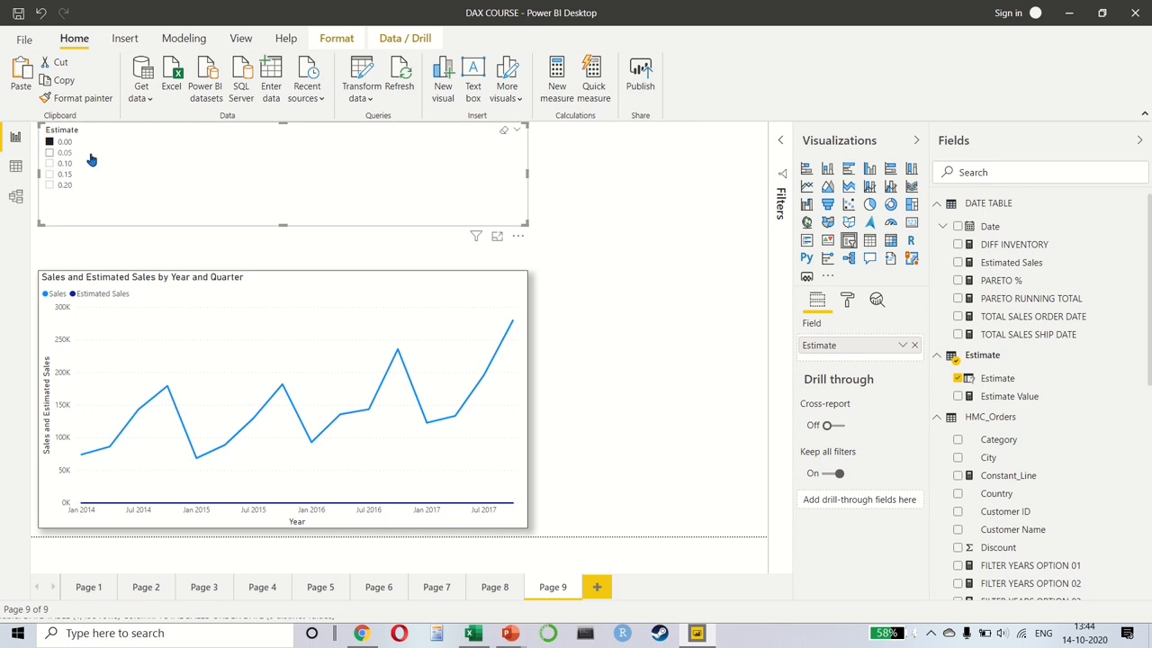
{"action": "left_click", "coordinate": [354, 311]}
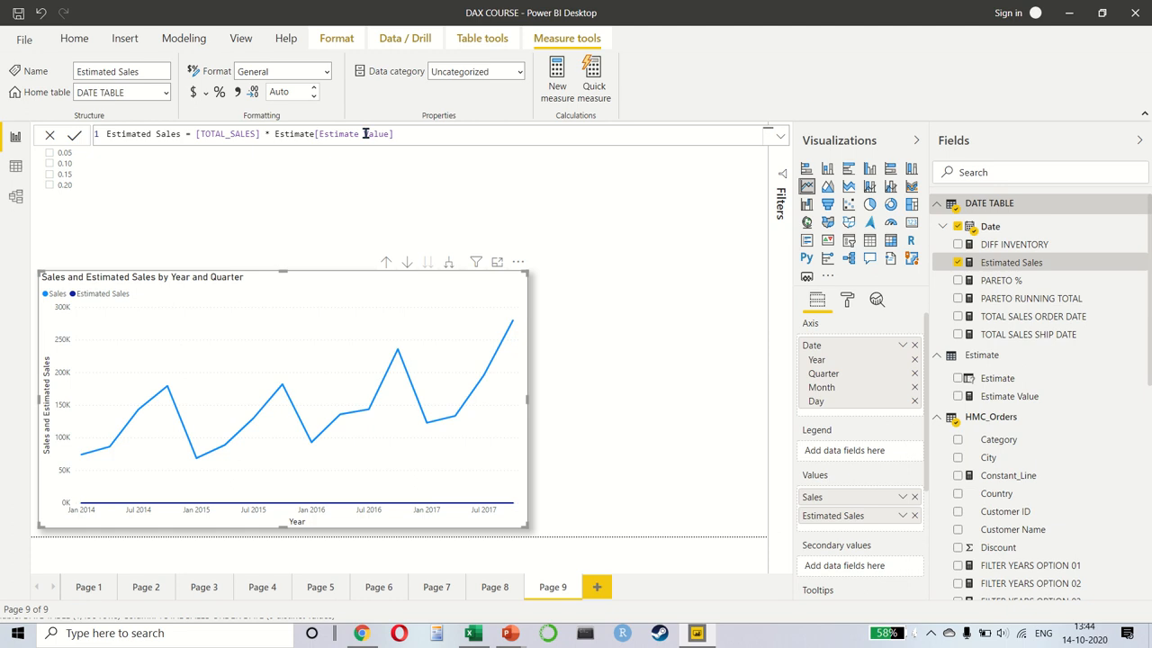
Step: Change the formula to [TOTAL_SALES] * (1 + Estimate[Estimate Value])
{"action": "type", "text": "(1"}
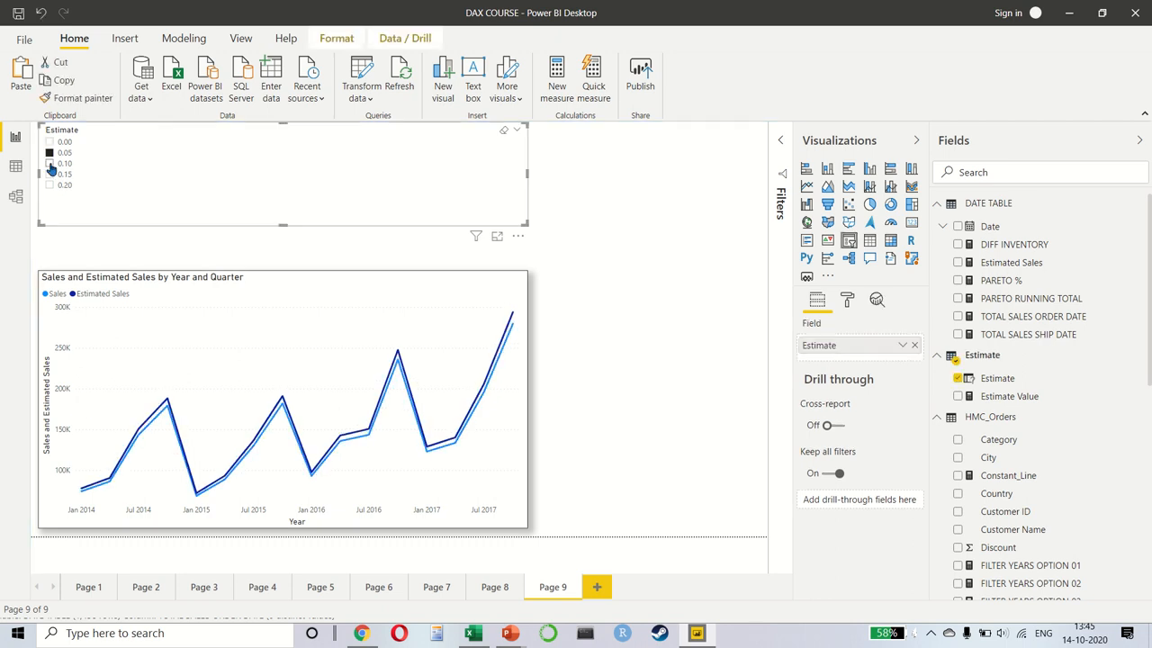
Step: Filter the Estimate slicer to 0.10, then 0.00, then 0.15, comparing Sales and Estimated Sales
{"action": "left_click", "coordinate": [51, 184]}
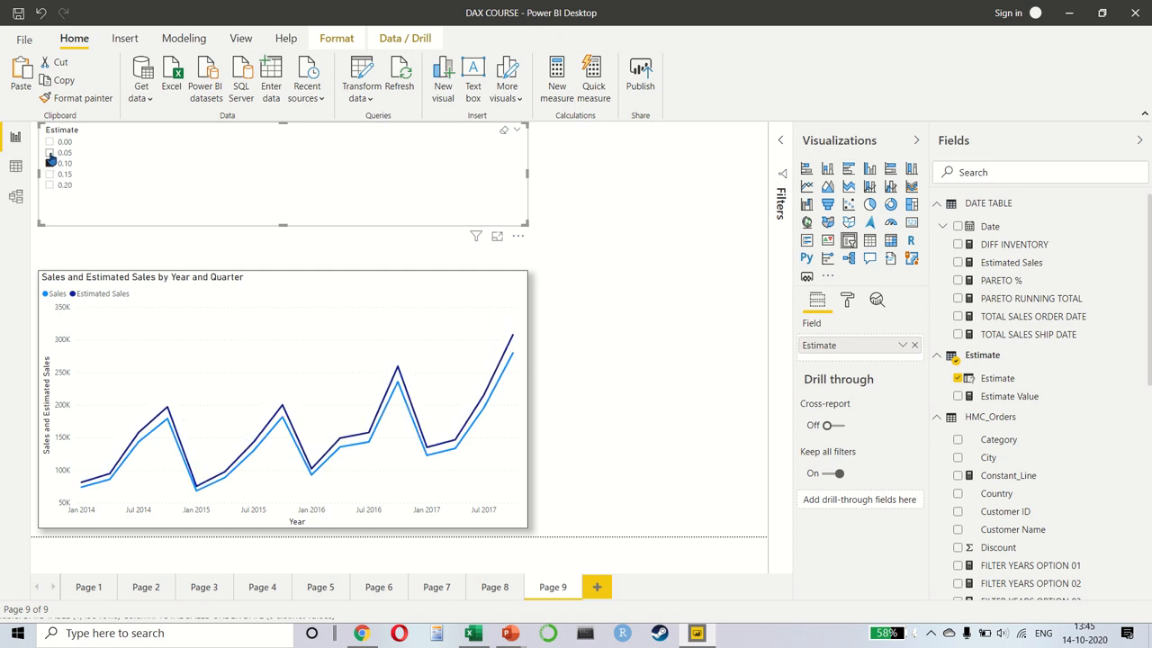
{"action": "left_click", "coordinate": [51, 162]}
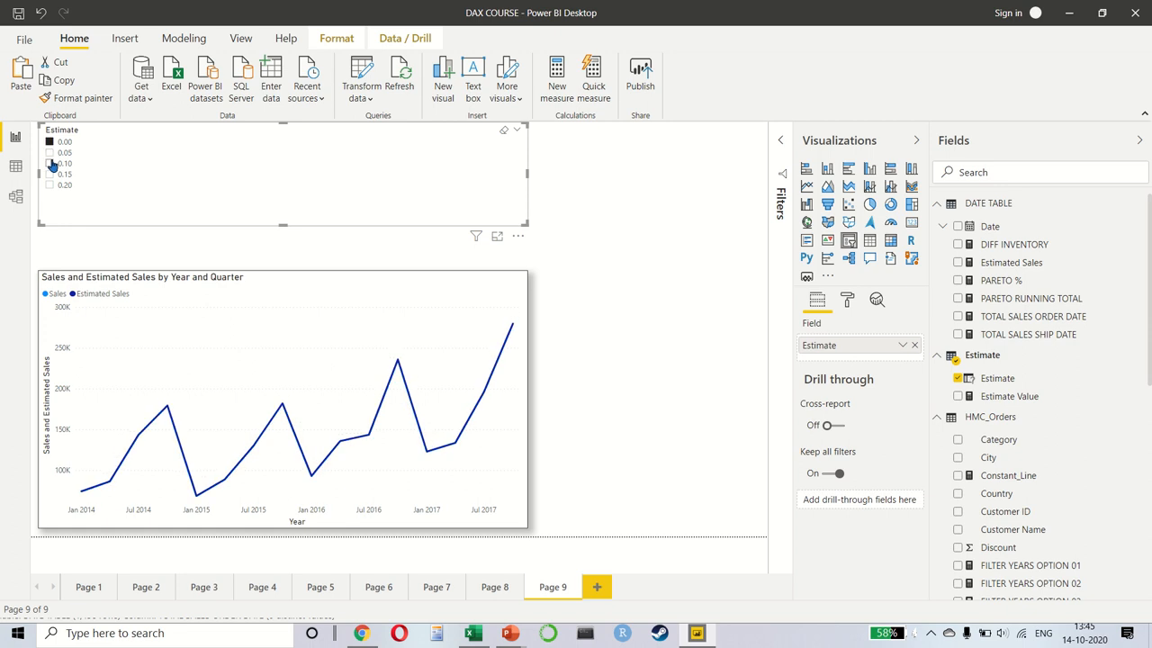
{"action": "left_click", "coordinate": [50, 173]}
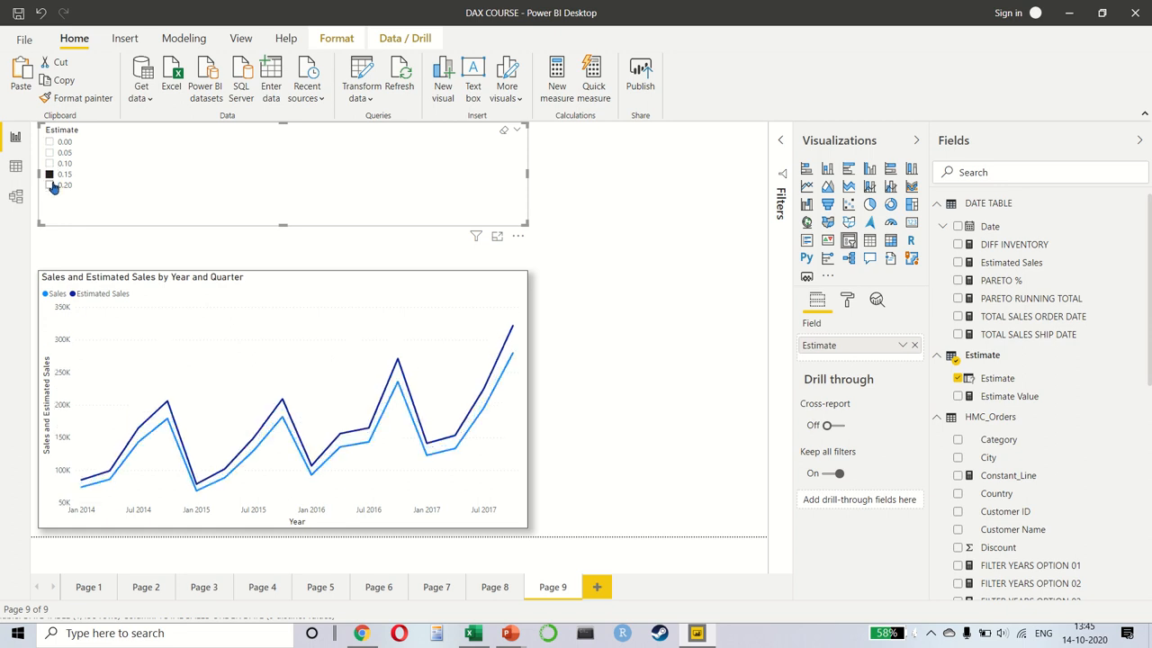